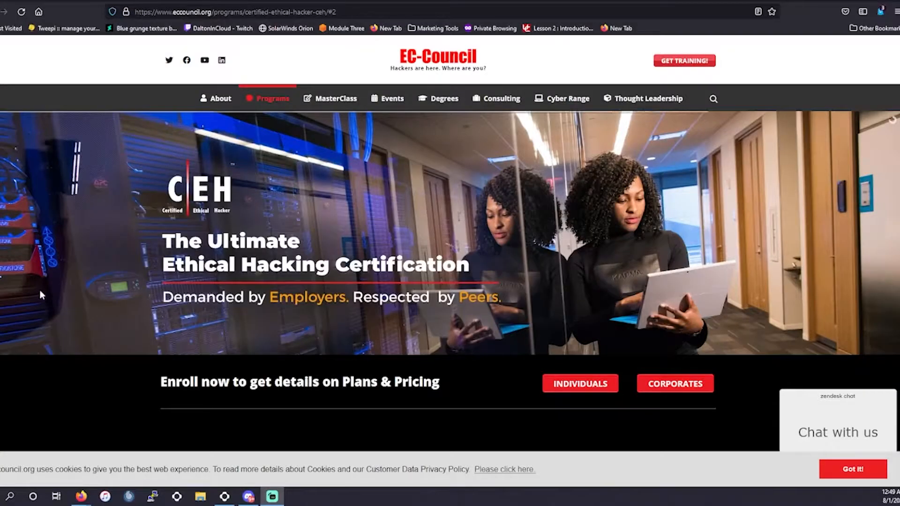
- Scroll down to About The Exam: 125 multiple-choice questions, 4 hours, 60–85% cut scores
{"action": "scroll", "scroll_direction": "down", "scroll_amount": 3}
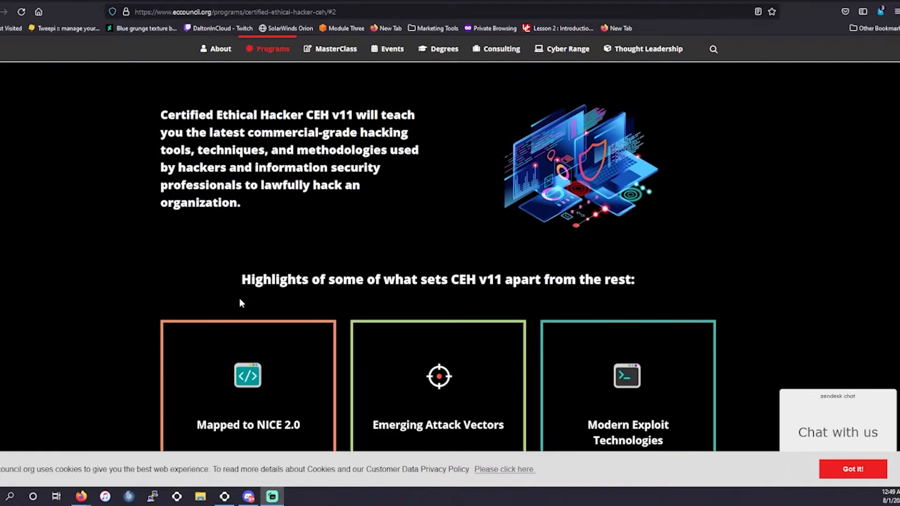
{"action": "scroll", "scroll_direction": "down", "scroll_amount": 3}
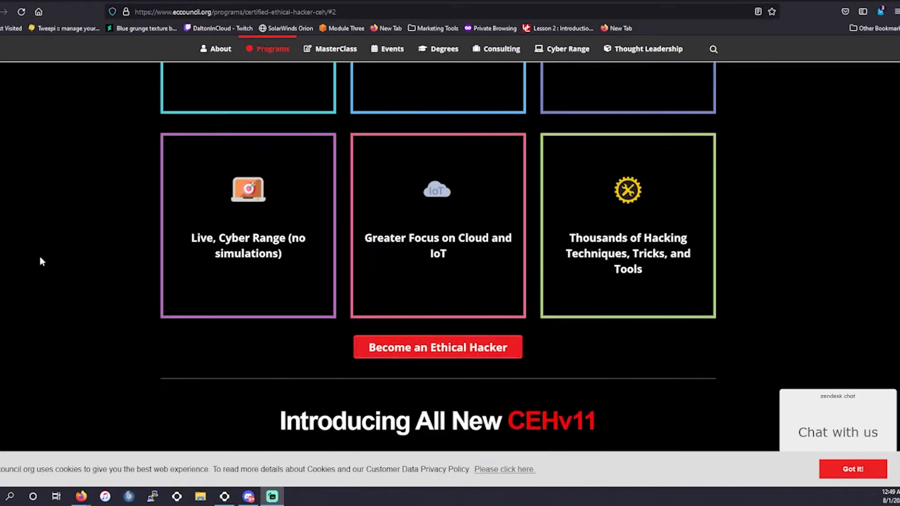
{"action": "scroll", "scroll_direction": "down", "scroll_amount": 3}
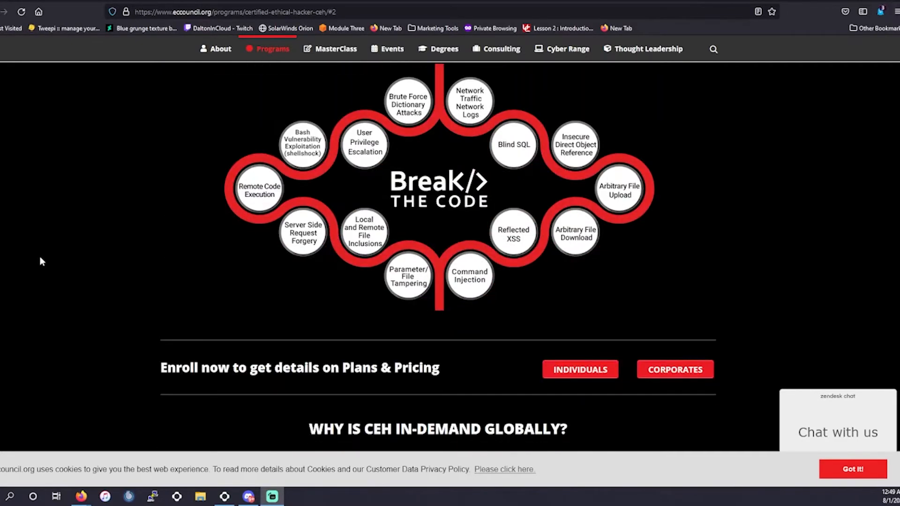
{"action": "scroll", "scroll_direction": "down", "scroll_amount": 3}
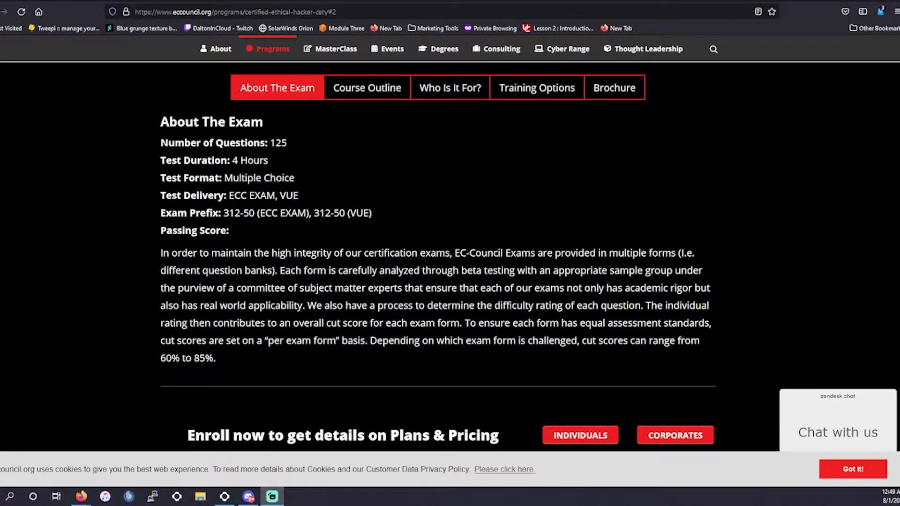
{"action": "mouse_move", "coordinate": [223, 171]}
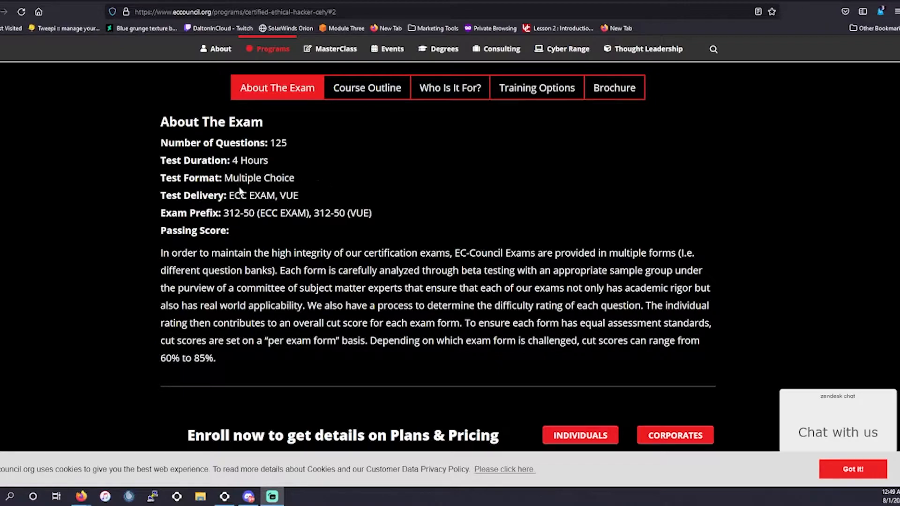
{"action": "mouse_move", "coordinate": [191, 223]}
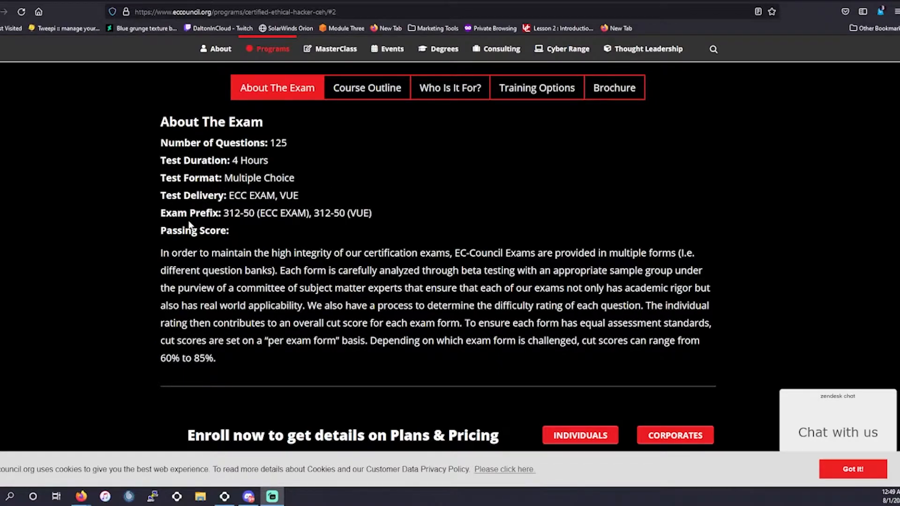
{"action": "mouse_move", "coordinate": [304, 202]}
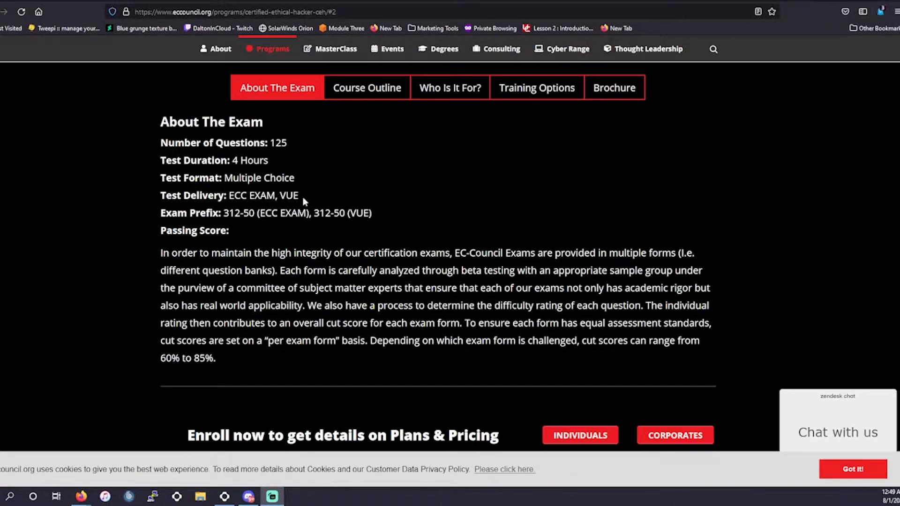
{"action": "mouse_move", "coordinate": [312, 197]}
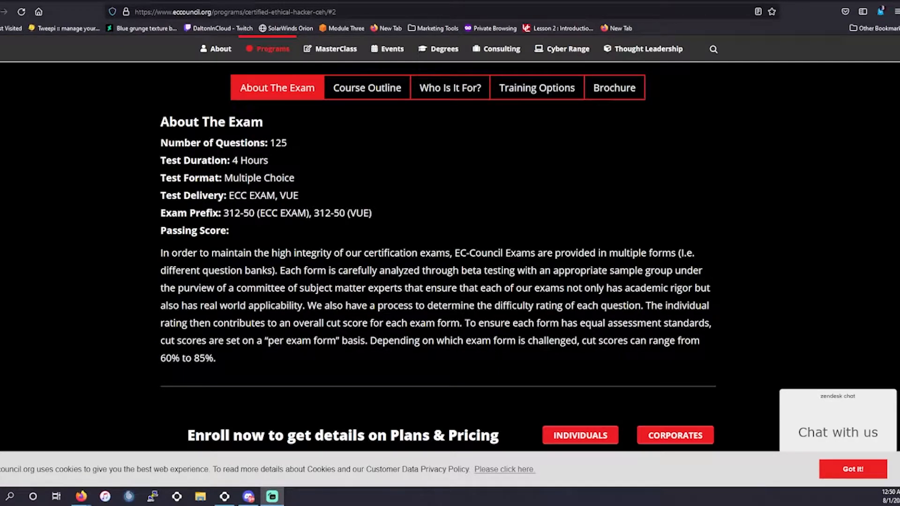
{"action": "mouse_move", "coordinate": [316, 208]}
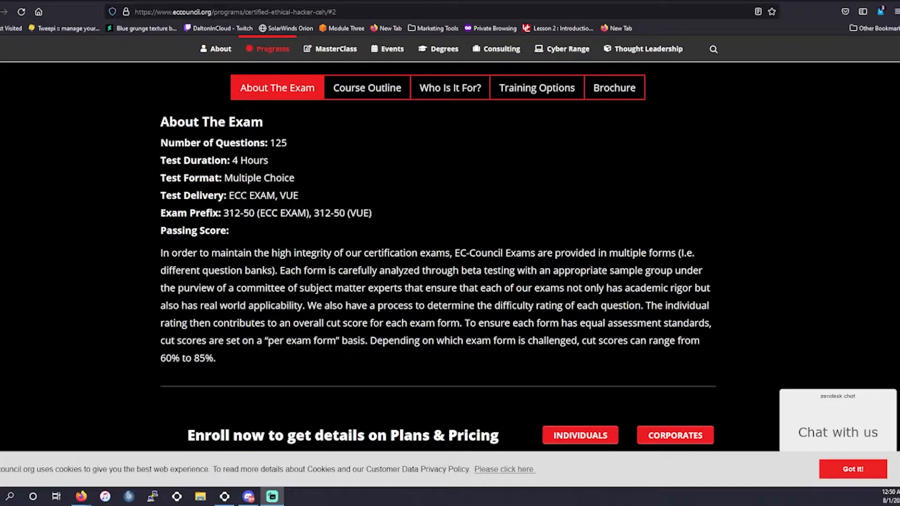
{"action": "scroll", "scroll_direction": "down", "scroll_amount": 3}
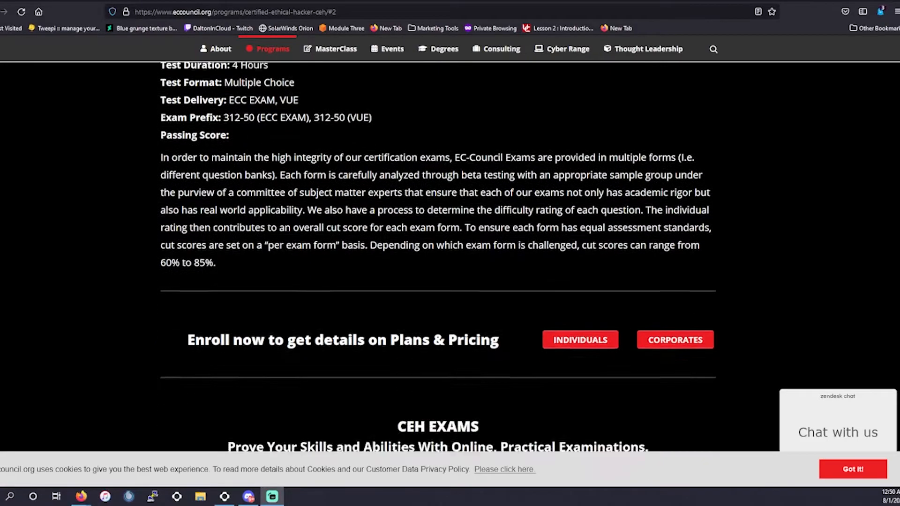
- Show the 'Who Is It For?' list of security analysts, auditors and network administrators
{"action": "left_click", "coordinate": [449, 186]}
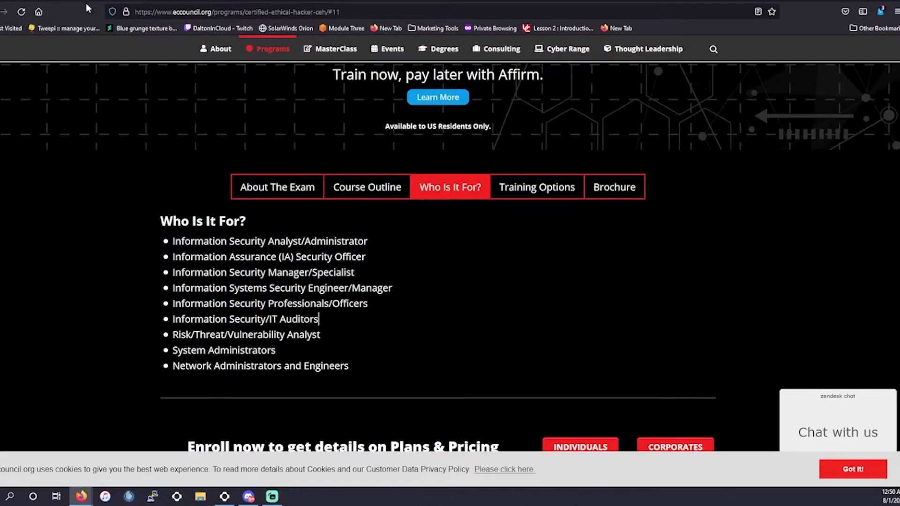
{"action": "mouse_move", "coordinate": [158, 236]}
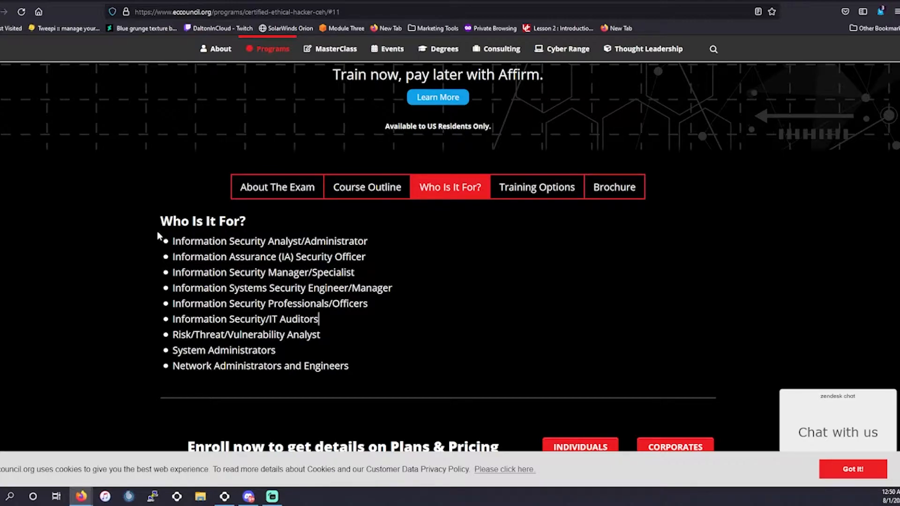
{"action": "mouse_move", "coordinate": [241, 286]}
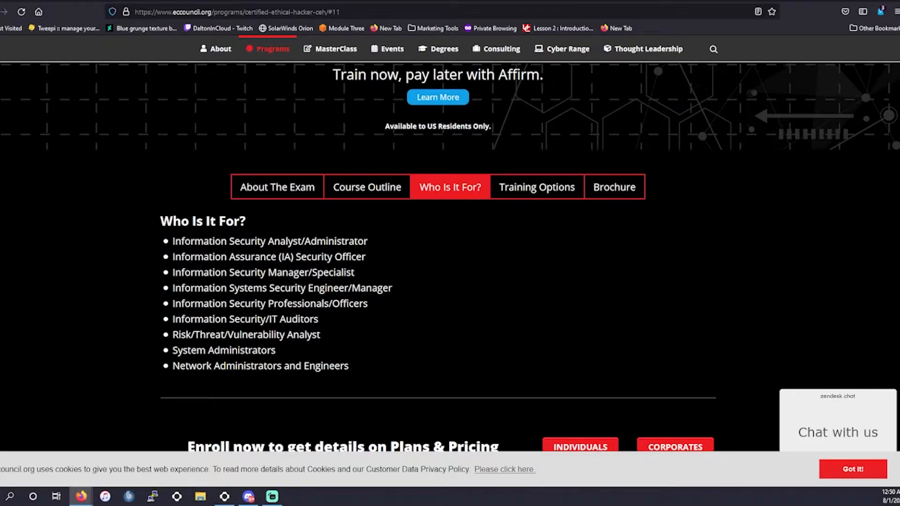
{"action": "mouse_move", "coordinate": [267, 347]}
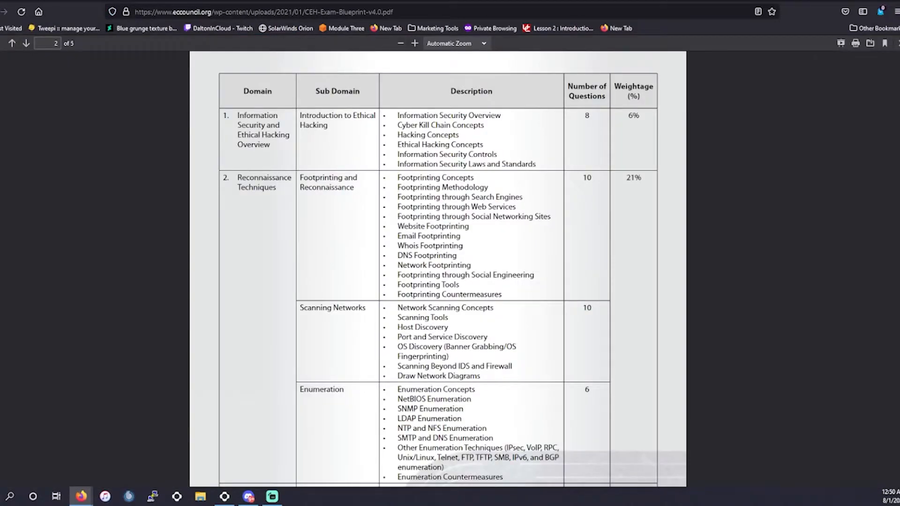
{"action": "mouse_move", "coordinate": [319, 213]}
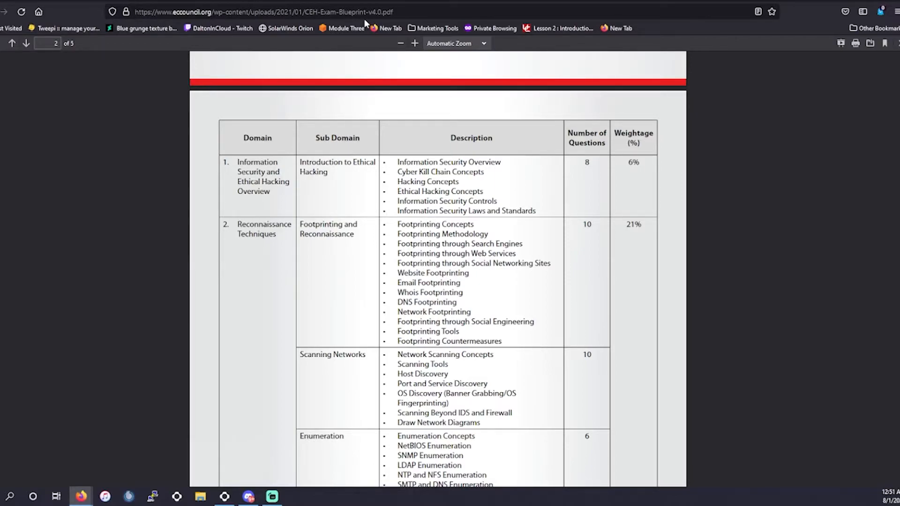
{"action": "mouse_move", "coordinate": [345, 190]}
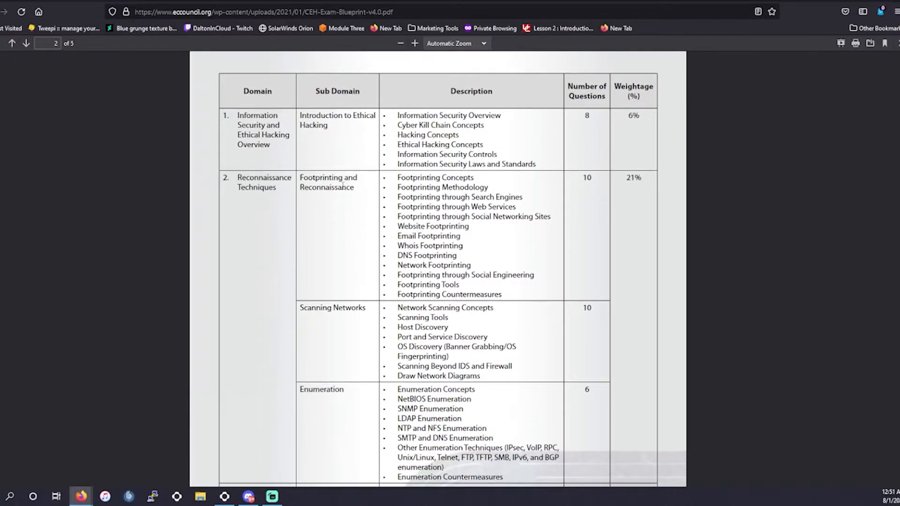
- Scroll the CEH Exam Blueprint v4.0 PDF to page 4's Web Application Hacking (16%) domain
{"action": "scroll", "scroll_direction": "down", "scroll_amount": 3}
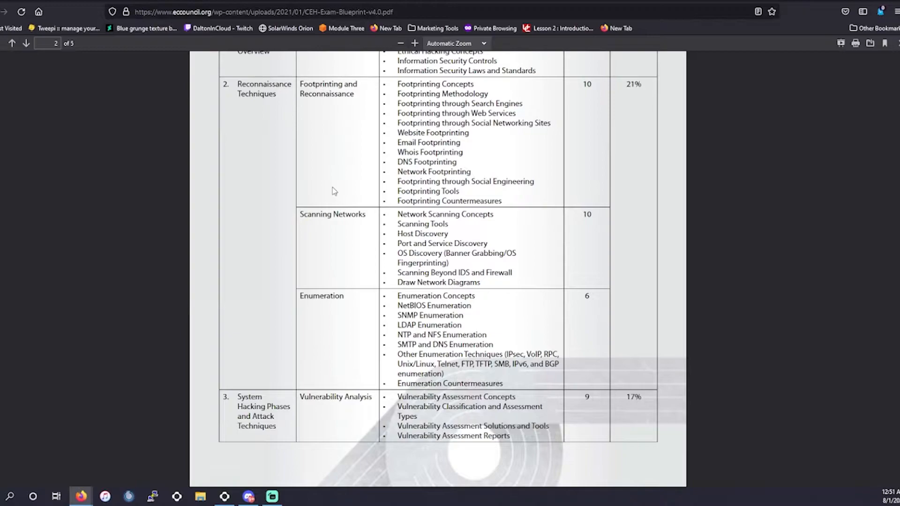
{"action": "scroll", "scroll_direction": "down", "scroll_amount": 3}
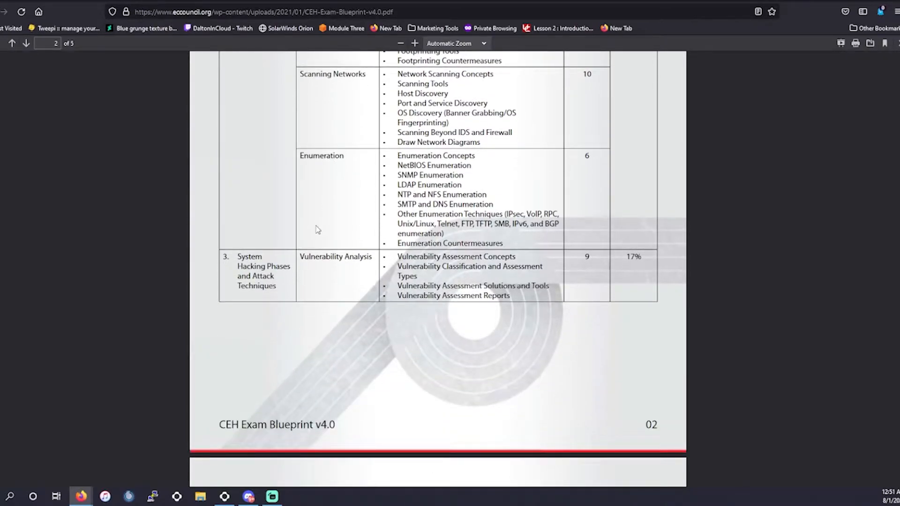
{"action": "scroll", "scroll_direction": "down", "scroll_amount": 3}
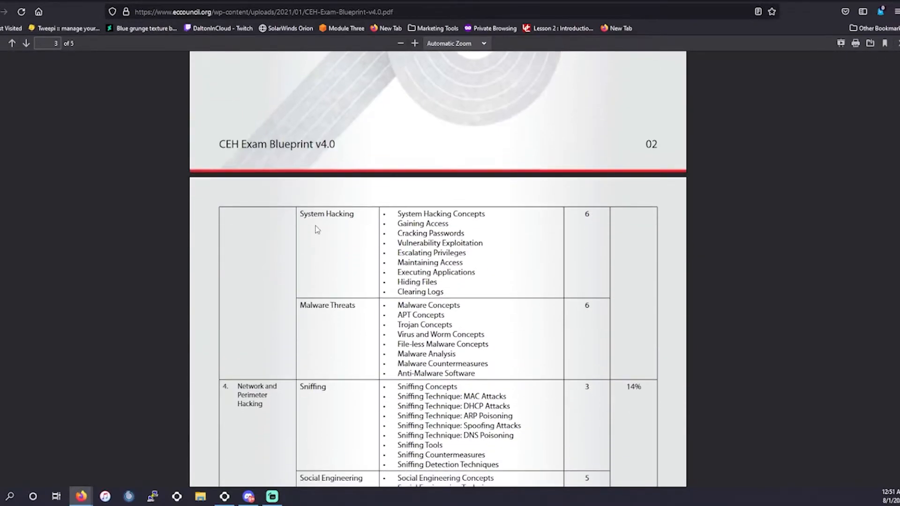
{"action": "scroll", "scroll_direction": "down", "scroll_amount": 3}
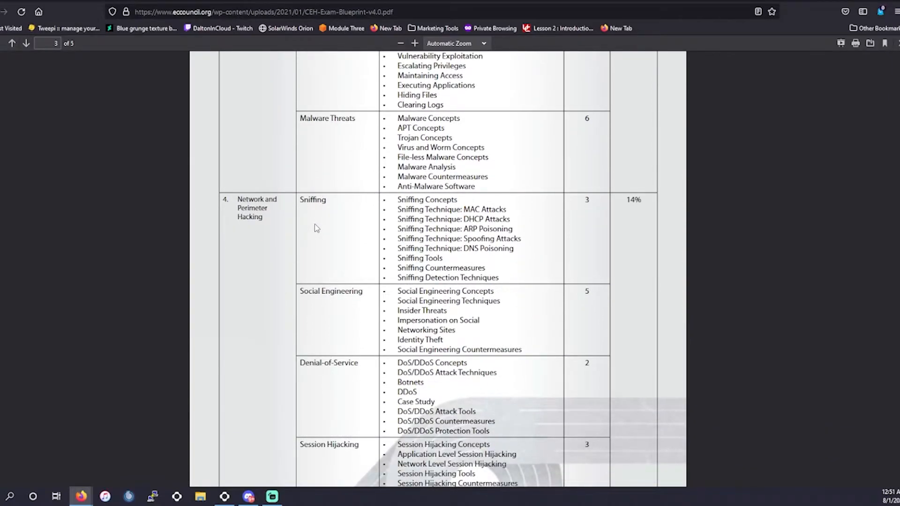
{"action": "scroll", "scroll_direction": "down", "scroll_amount": 3}
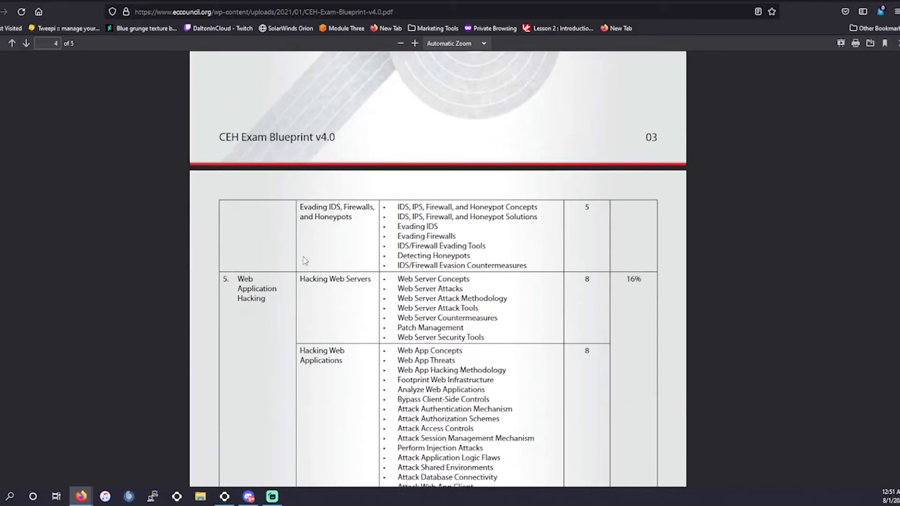
{"action": "scroll", "scroll_direction": "down", "scroll_amount": 3}
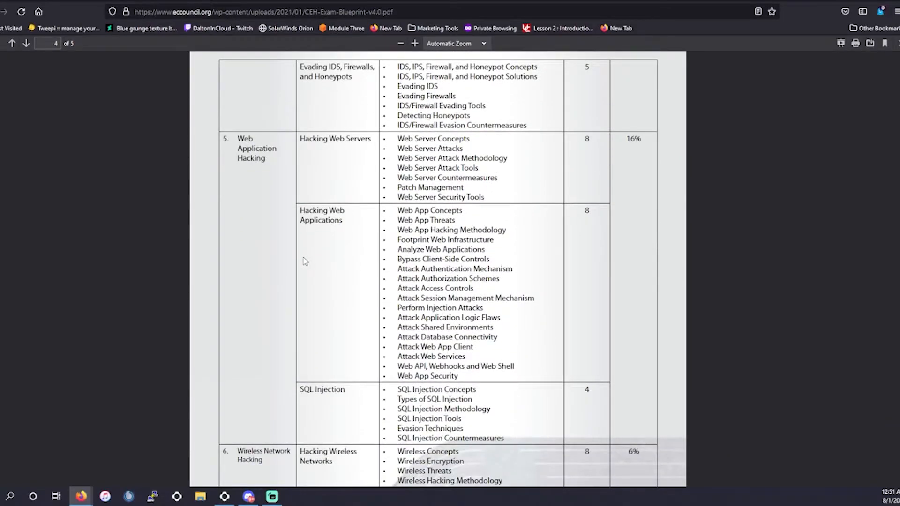
{"action": "scroll", "scroll_direction": "down", "scroll_amount": 3}
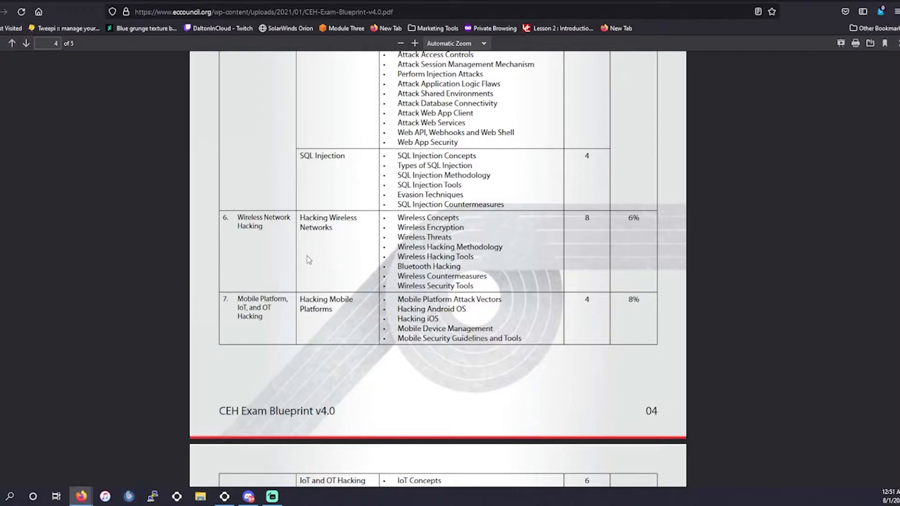
{"action": "scroll", "scroll_direction": "down", "scroll_amount": 3}
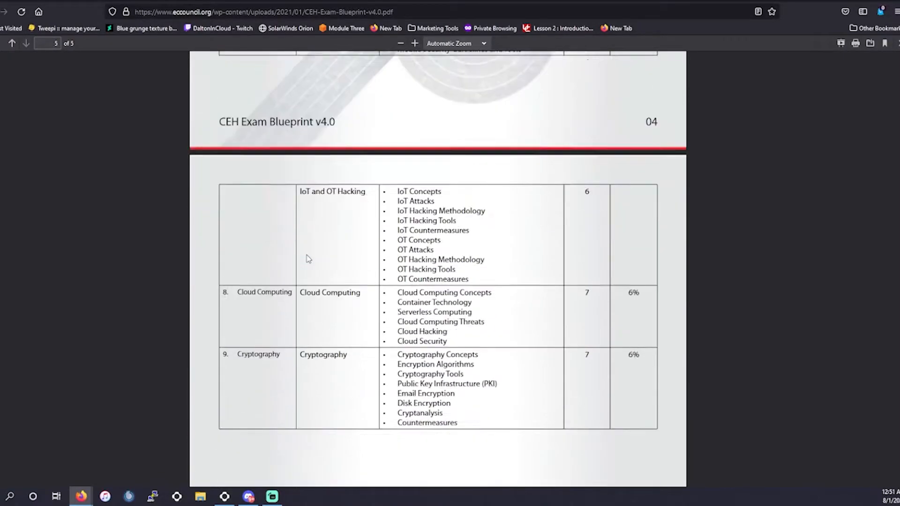
{"action": "scroll", "scroll_direction": "down", "scroll_amount": 3}
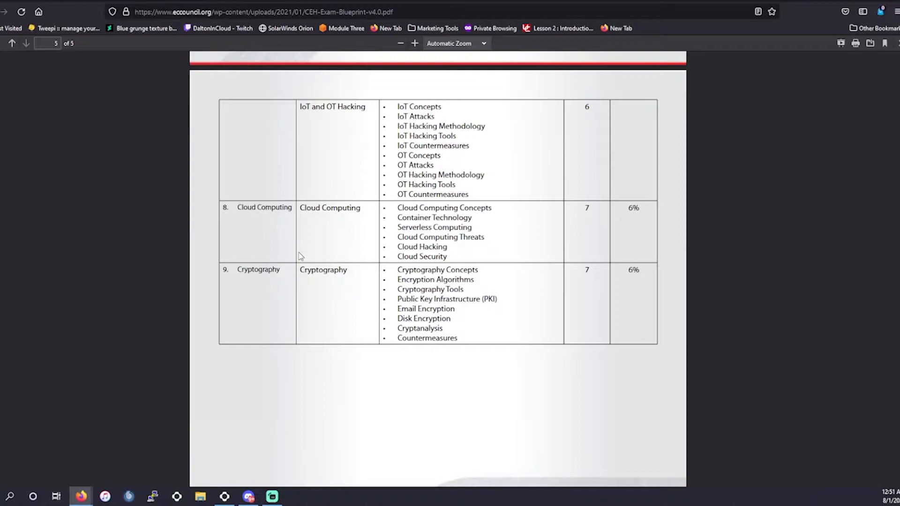
{"action": "scroll", "scroll_direction": "up", "scroll_amount": 3}
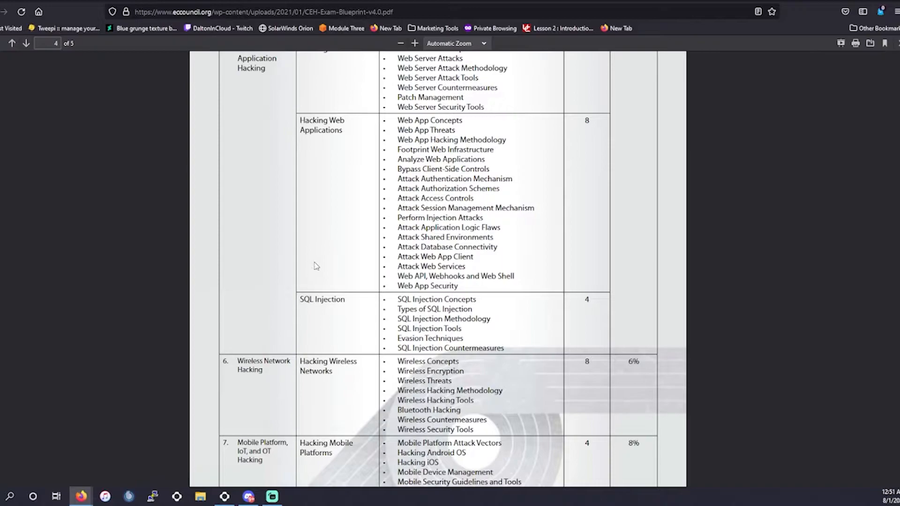
{"action": "mouse_move", "coordinate": [243, 341]}
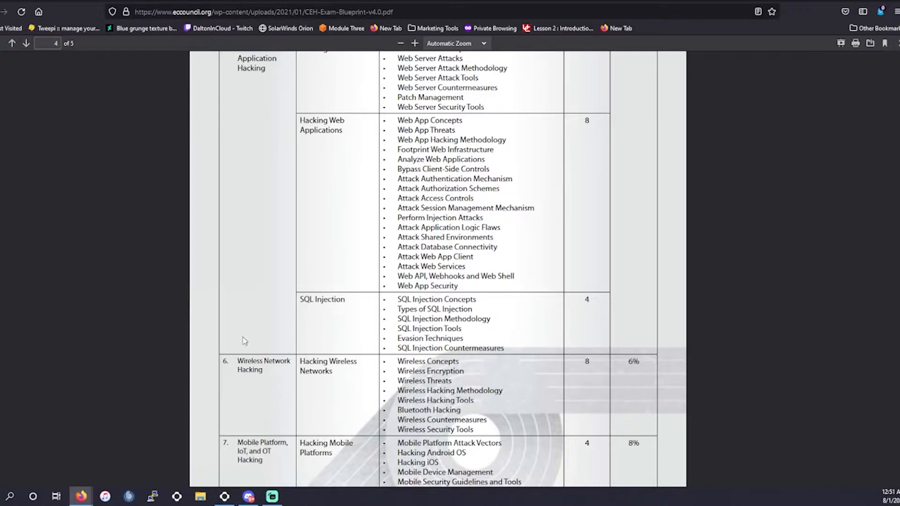
{"action": "mouse_move", "coordinate": [384, 343]}
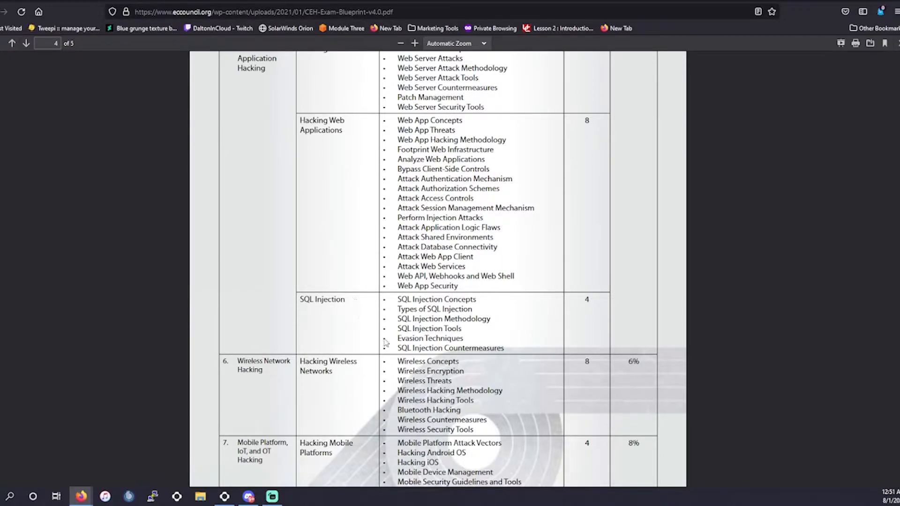
{"action": "scroll", "scroll_direction": "up", "scroll_amount": 3}
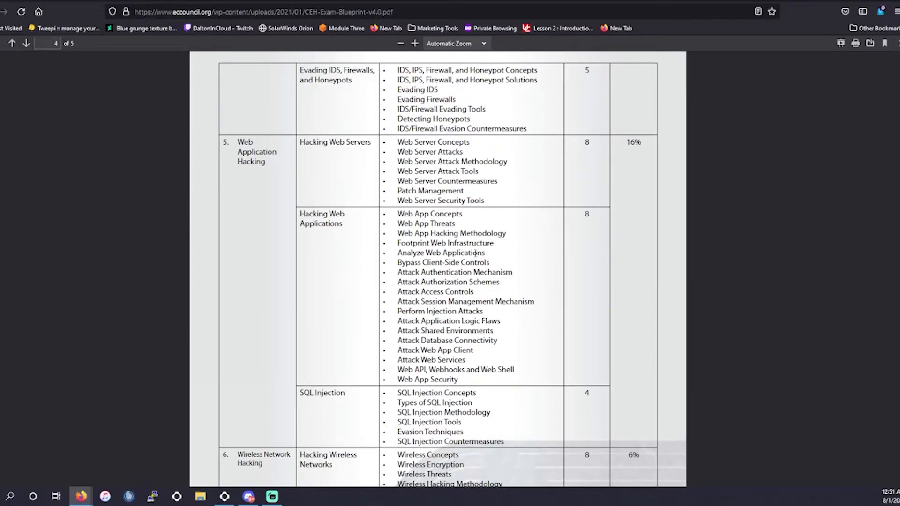
{"action": "mouse_move", "coordinate": [266, 102]}
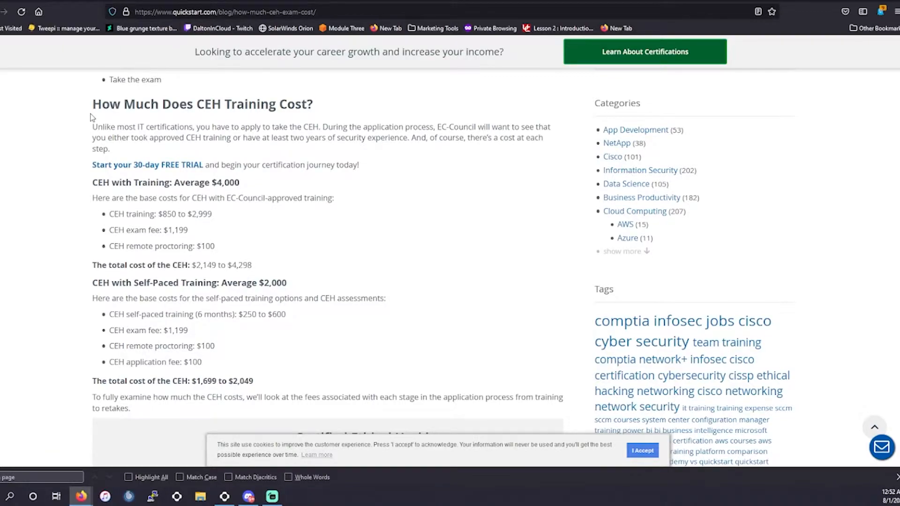
{"action": "mouse_move", "coordinate": [136, 185]}
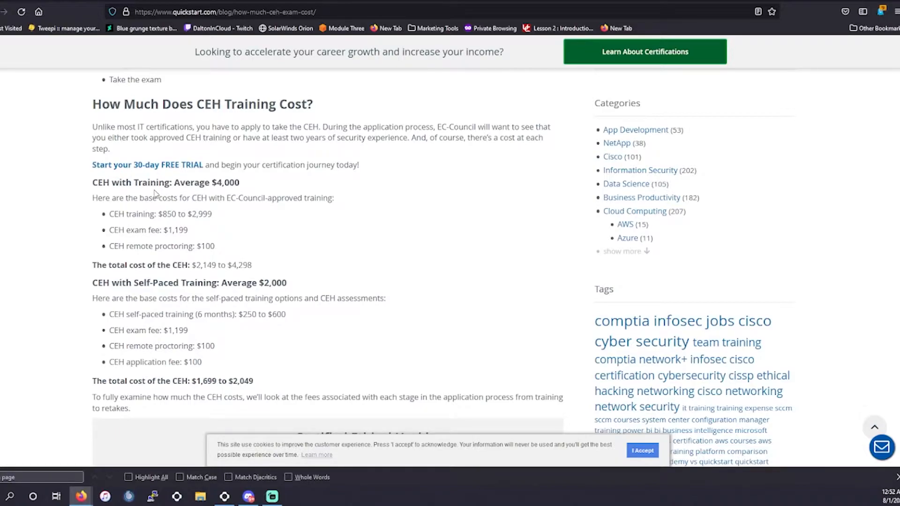
- Bring up QuickStart's CEH cost breakdown: $1,199 exam fee, $2,149–$4,298 or $1,699–$2,049 totals
{"action": "scroll", "scroll_direction": "up", "scroll_amount": 3}
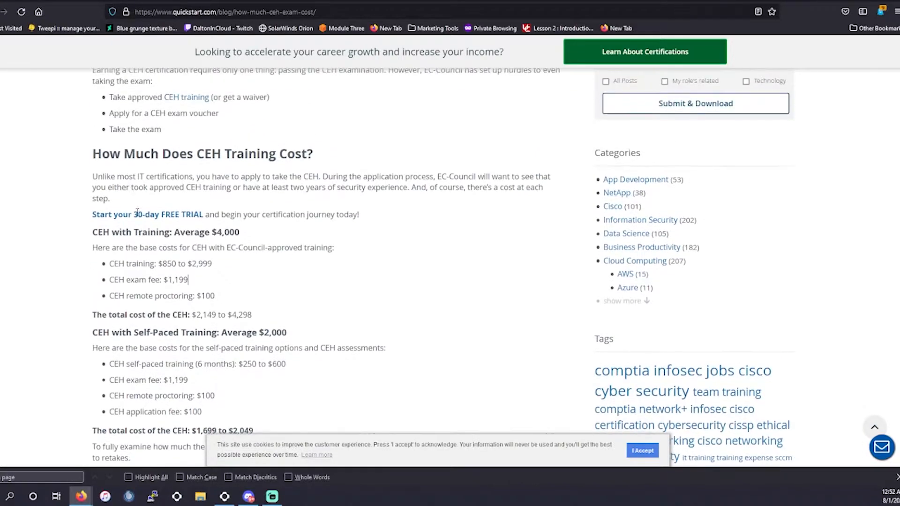
{"action": "scroll", "scroll_direction": "down", "scroll_amount": 3}
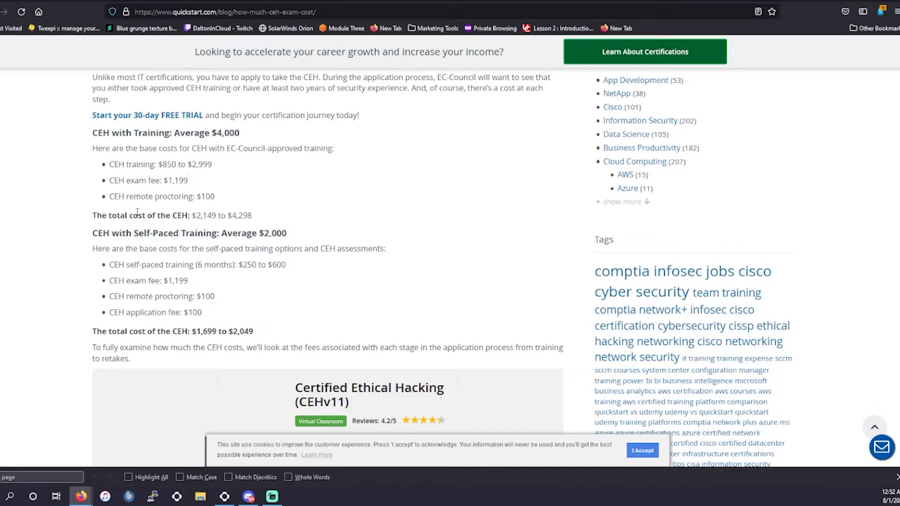
{"action": "left_click", "coordinate": [187, 180]}
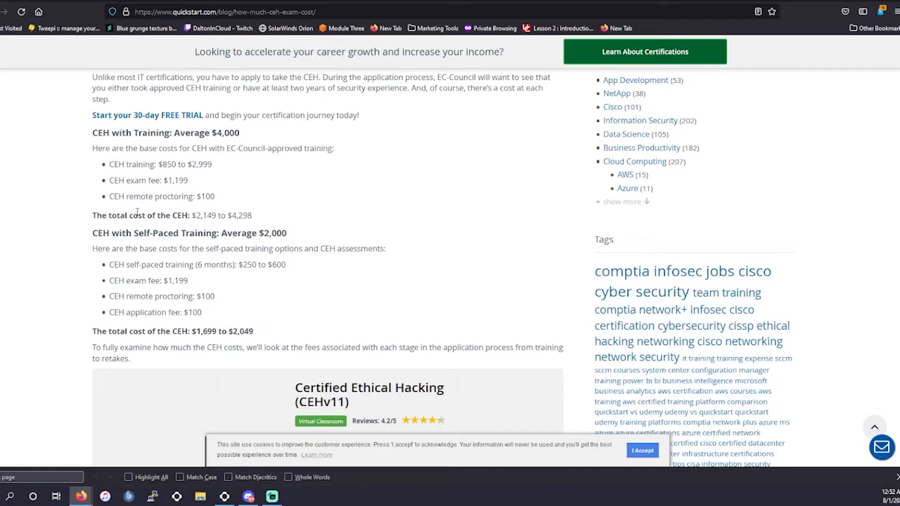
{"action": "left_click", "coordinate": [185, 180]}
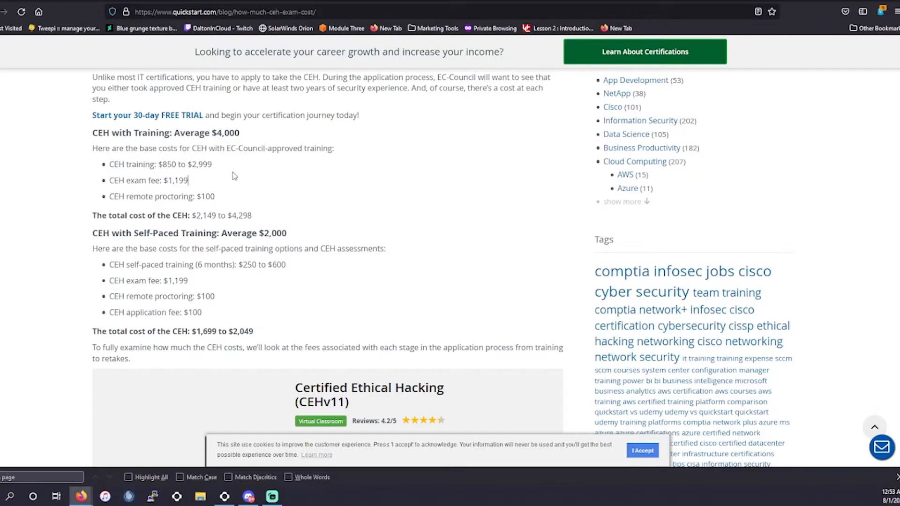
{"action": "mouse_move", "coordinate": [285, 27]}
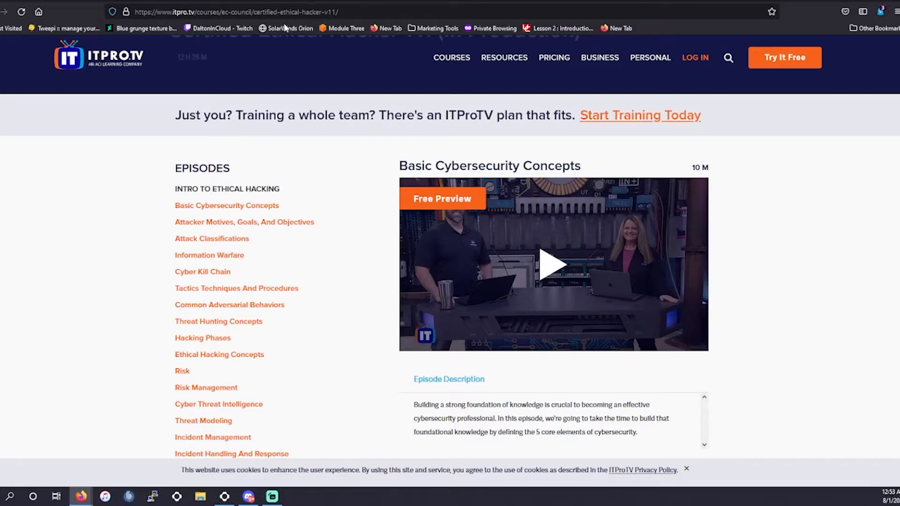
{"action": "mouse_move", "coordinate": [111, 159]}
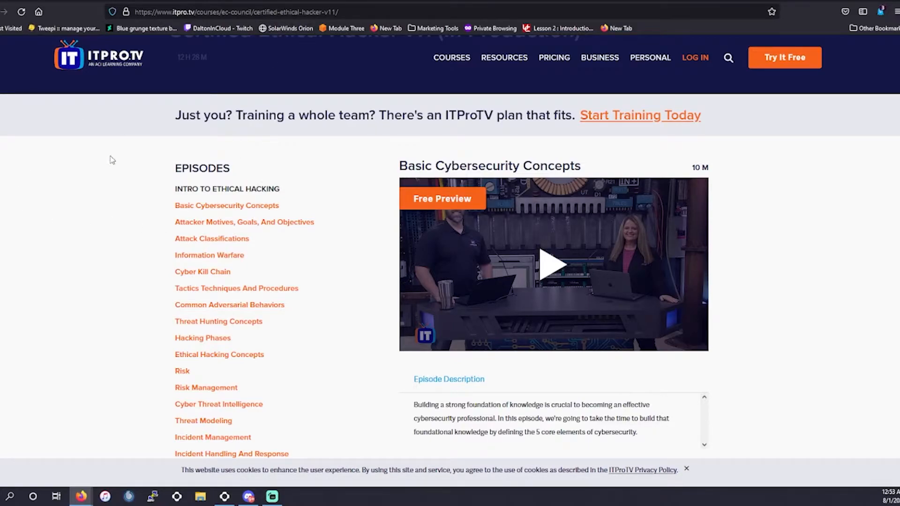
{"action": "mouse_move", "coordinate": [100, 141]}
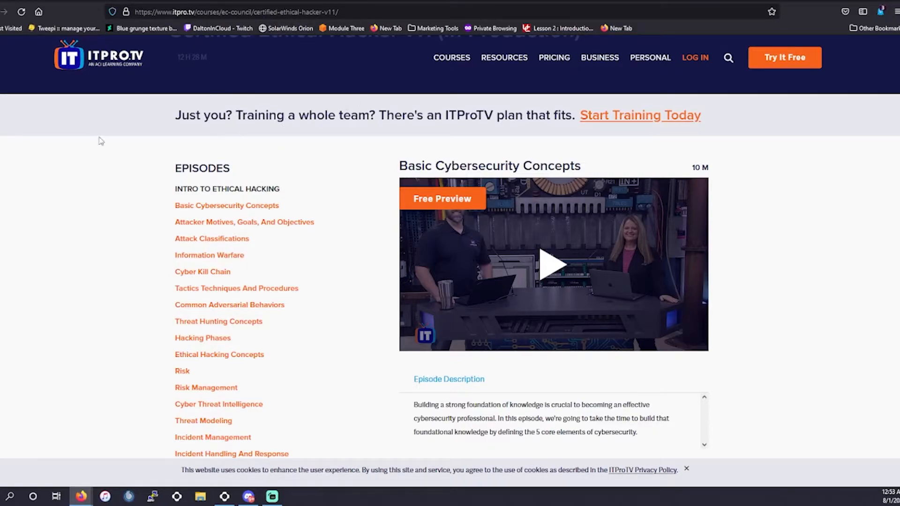
{"action": "mouse_move", "coordinate": [358, 192]}
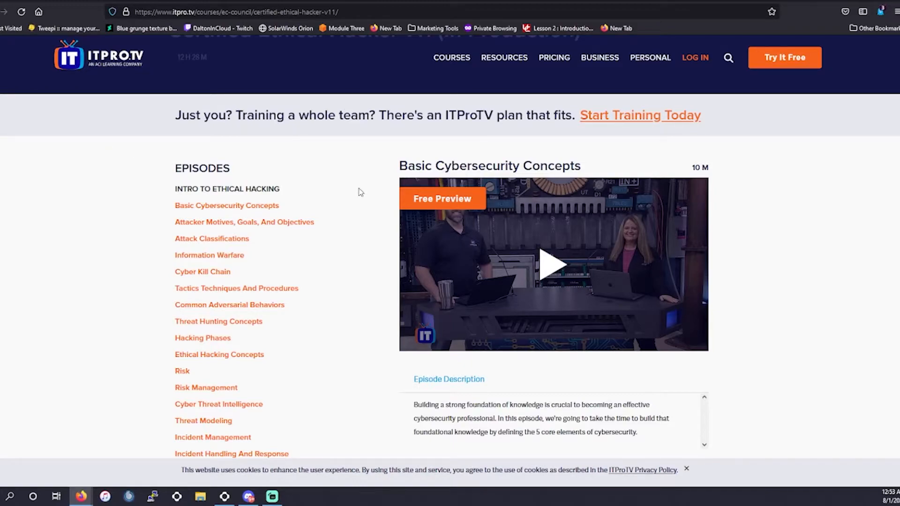
- Reveal every episode of the 12h 28m CEH v11 course and return to the top
{"action": "scroll", "scroll_direction": "up", "scroll_amount": 3}
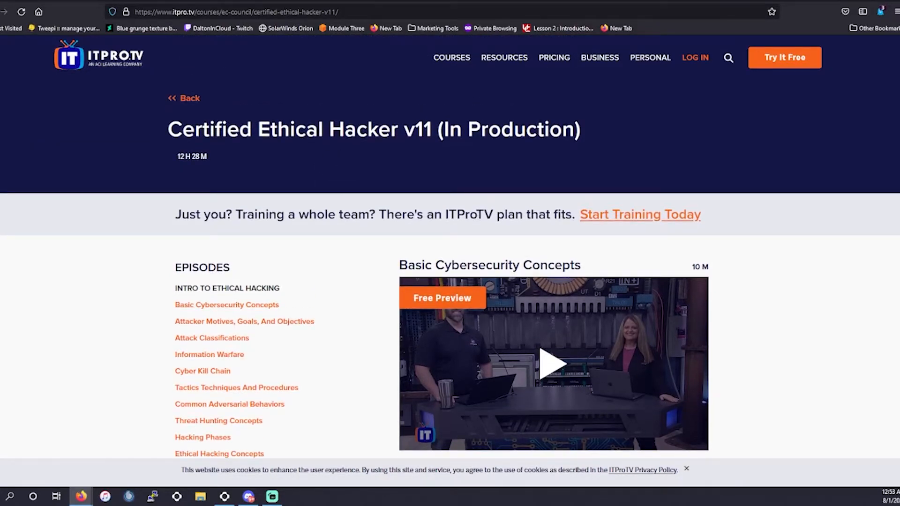
{"action": "scroll", "scroll_direction": "down", "scroll_amount": 3}
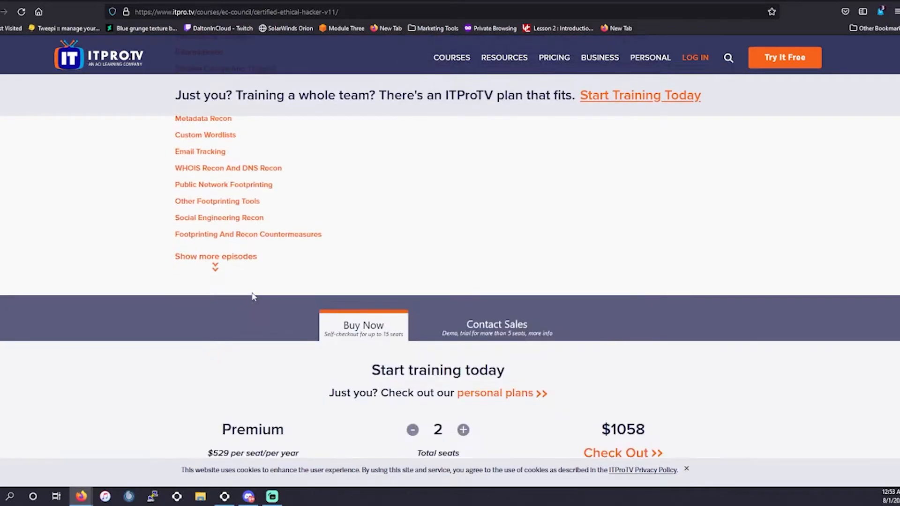
{"action": "left_click", "coordinate": [215, 256]}
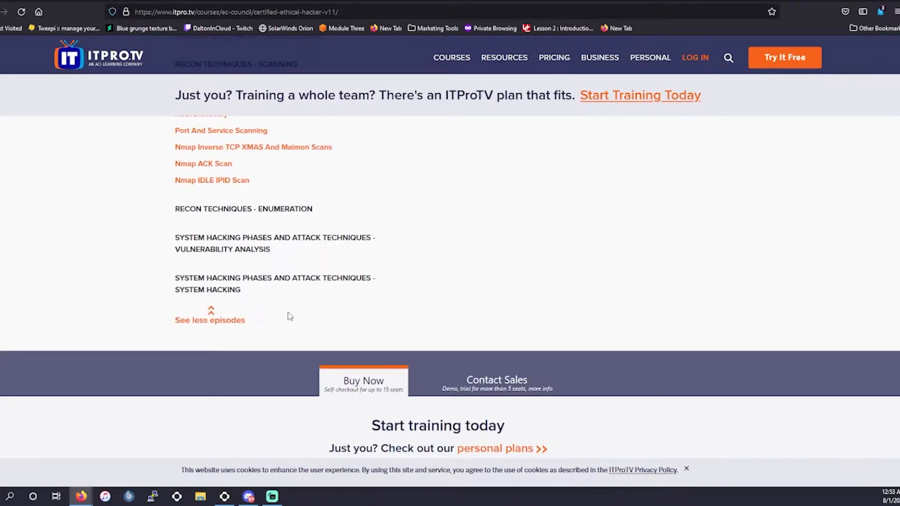
{"action": "mouse_move", "coordinate": [236, 254]}
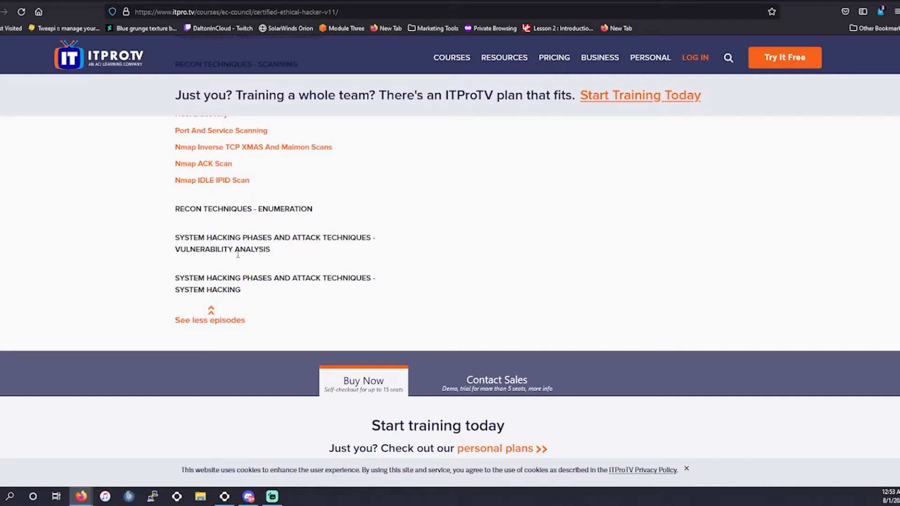
{"action": "mouse_move", "coordinate": [241, 196]}
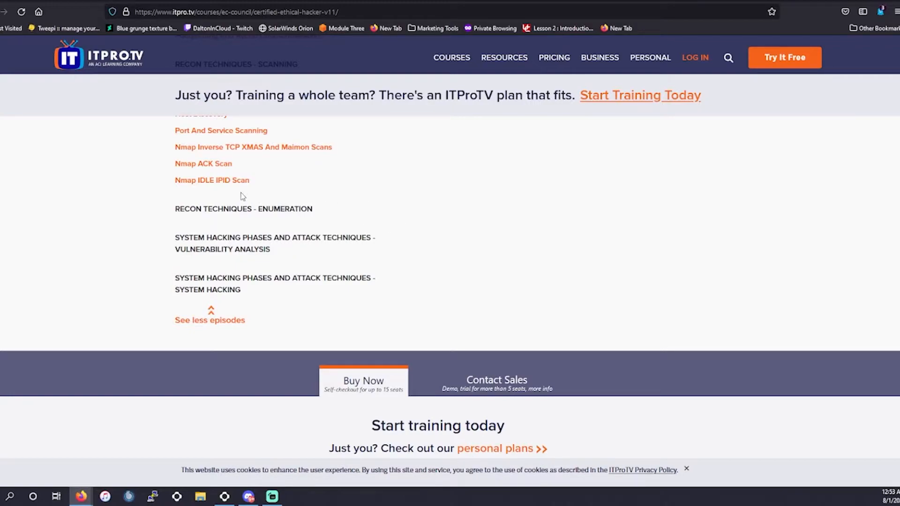
{"action": "scroll", "scroll_direction": "up", "scroll_amount": 3}
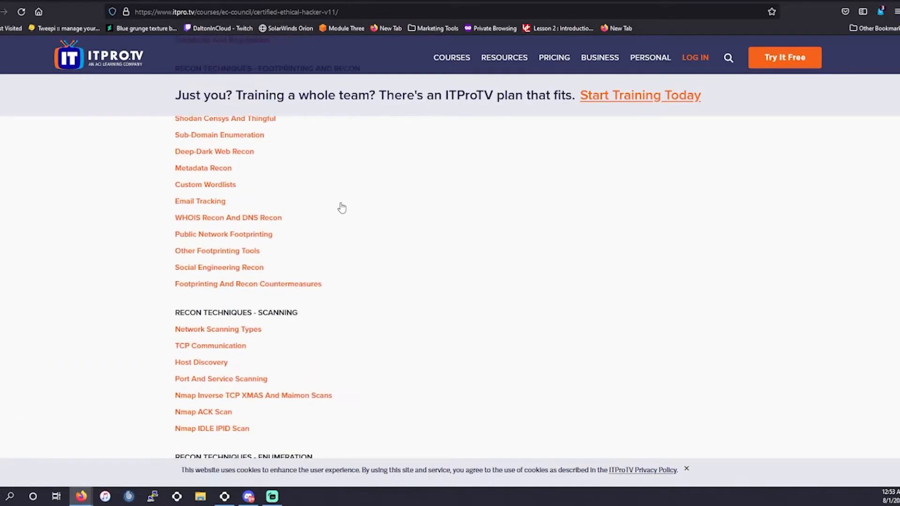
{"action": "scroll", "scroll_direction": "up", "scroll_amount": 3}
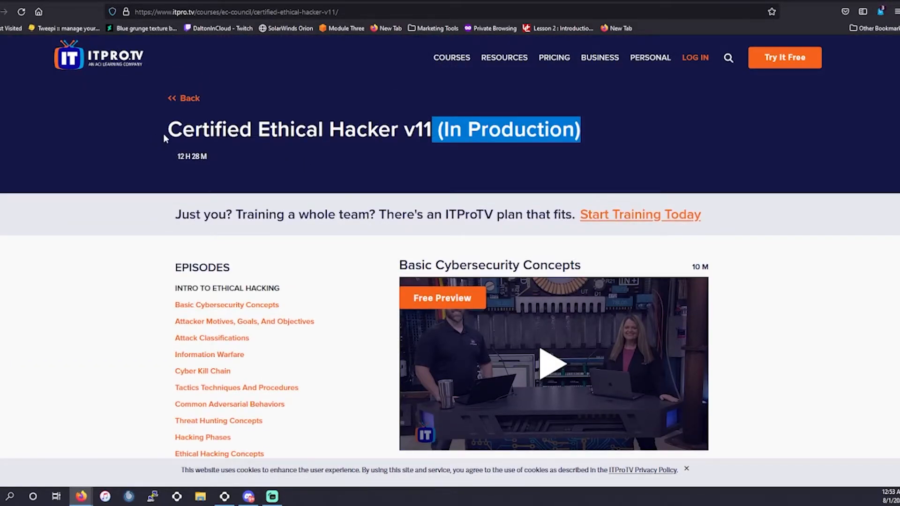
{"action": "mouse_move", "coordinate": [452, 60]}
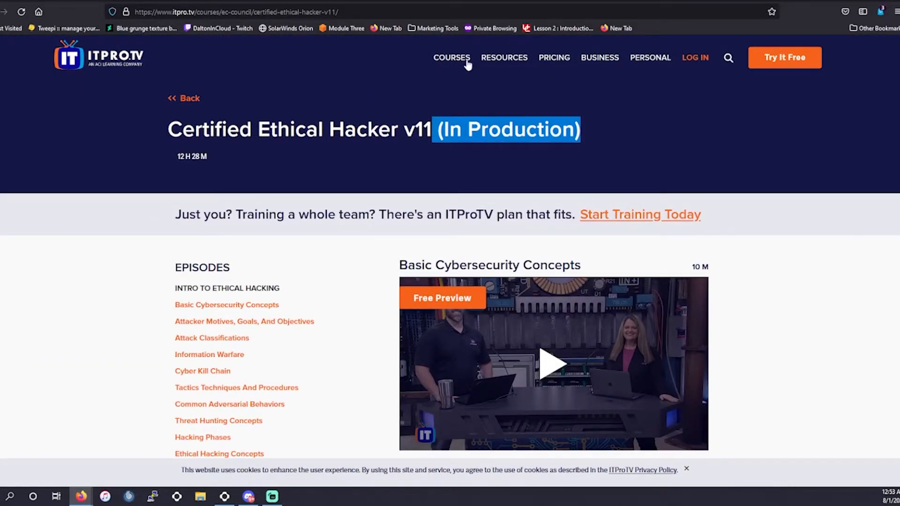
- Browse the EC-Council course category listing CEH v10, CHFI v9, ECES and CEH v11
{"action": "left_click", "coordinate": [452, 58]}
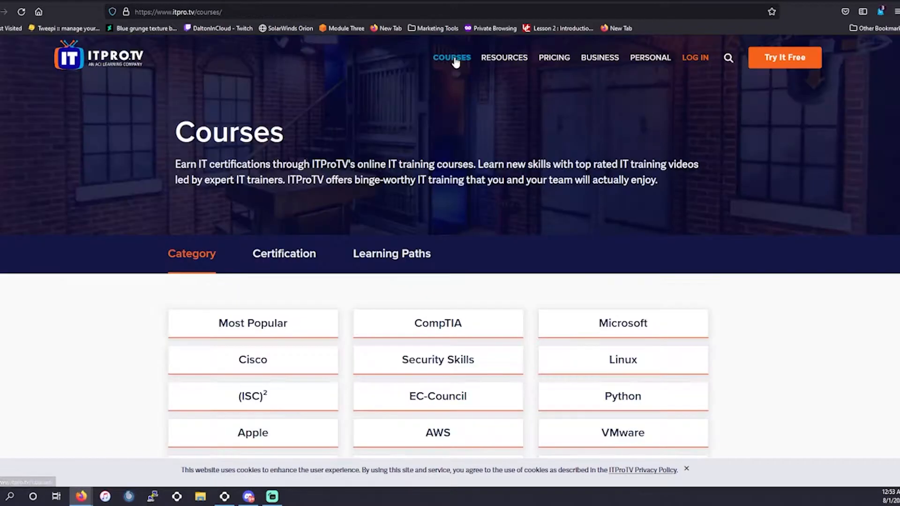
{"action": "scroll", "scroll_direction": "down", "scroll_amount": 3}
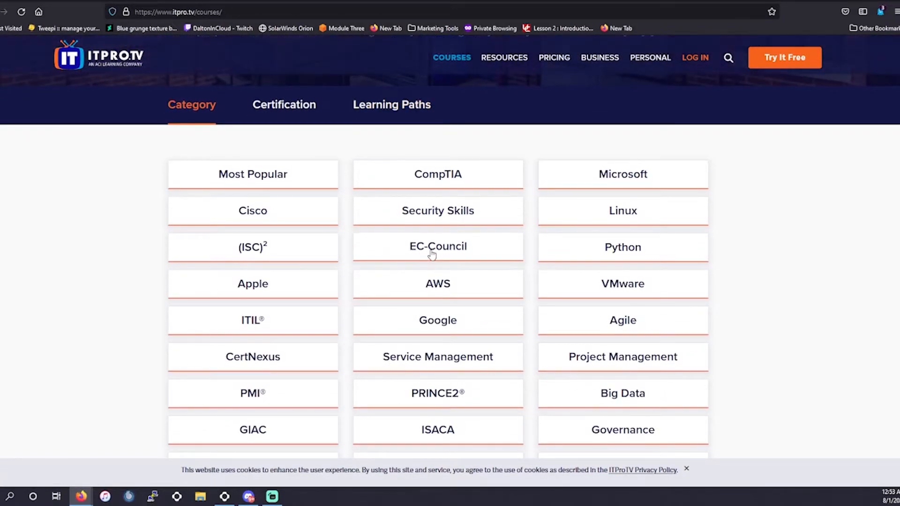
{"action": "left_click", "coordinate": [437, 246]}
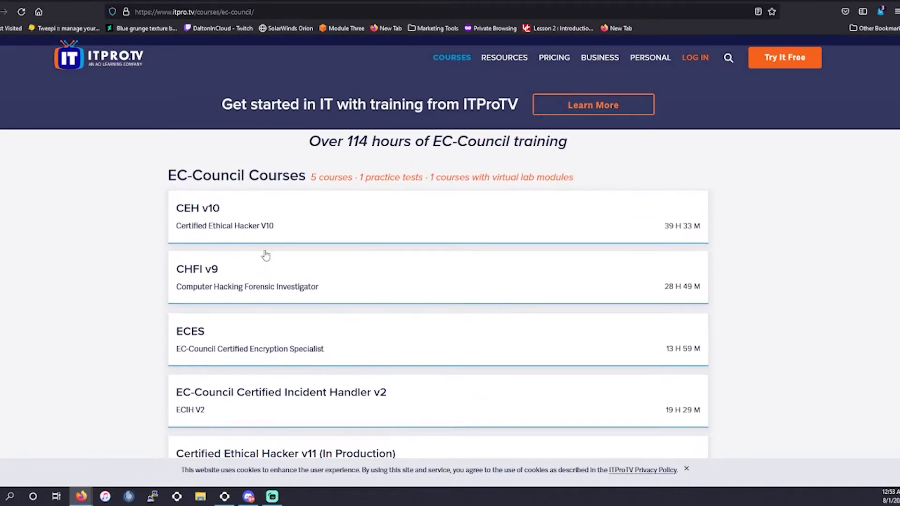
{"action": "mouse_move", "coordinate": [192, 214]}
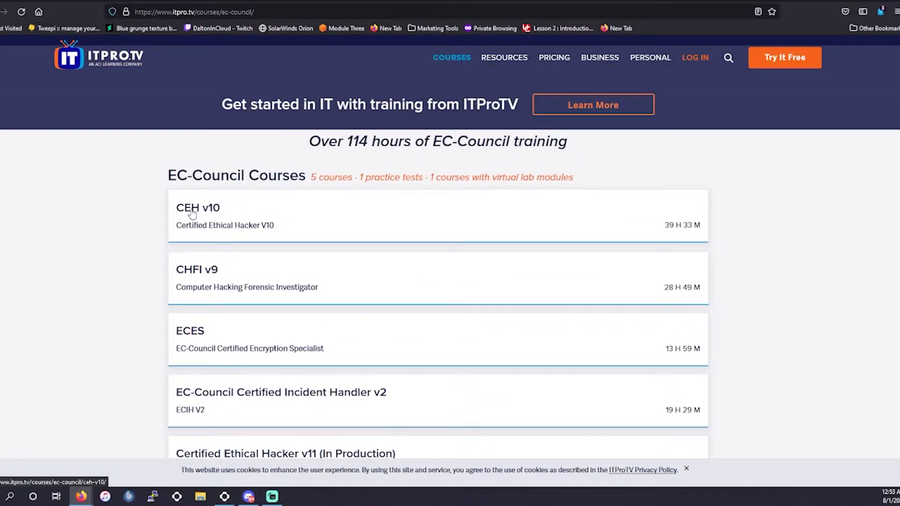
{"action": "scroll", "scroll_direction": "down", "scroll_amount": 3}
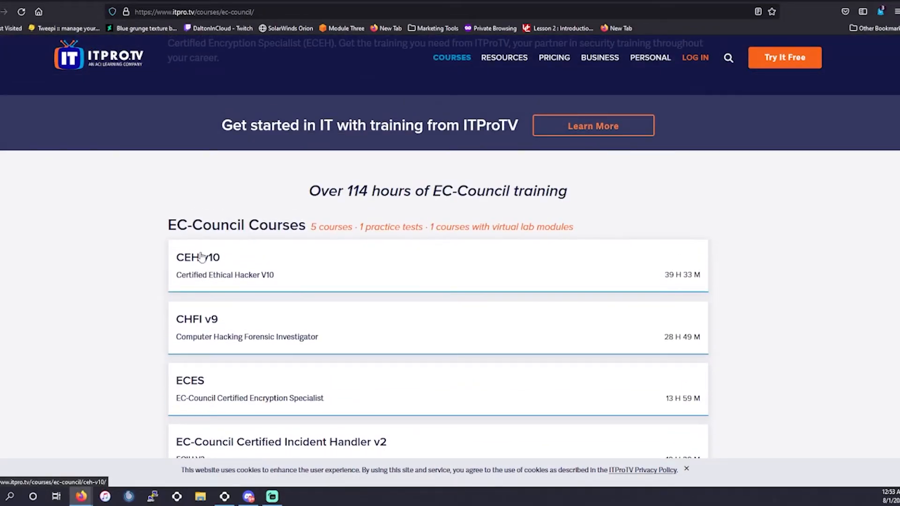
{"action": "scroll", "scroll_direction": "down", "scroll_amount": 3}
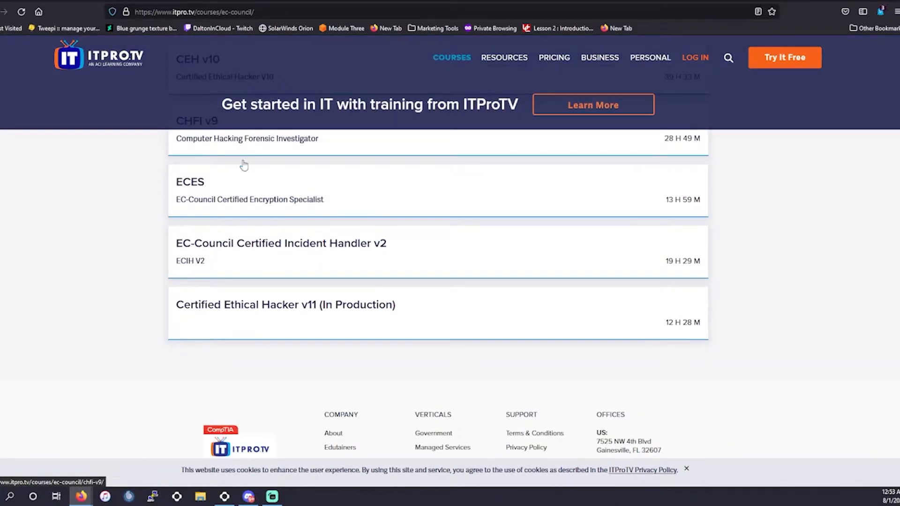
{"action": "mouse_move", "coordinate": [283, 309]}
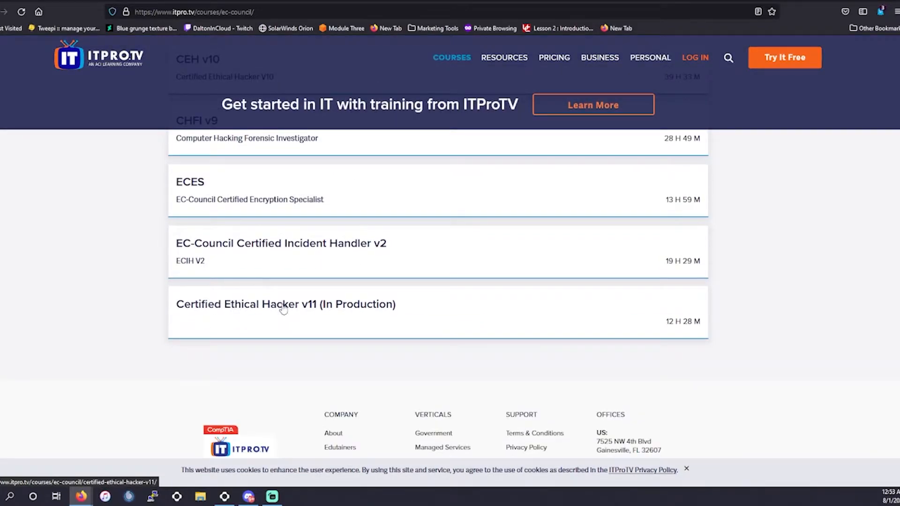
{"action": "mouse_move", "coordinate": [306, 323]}
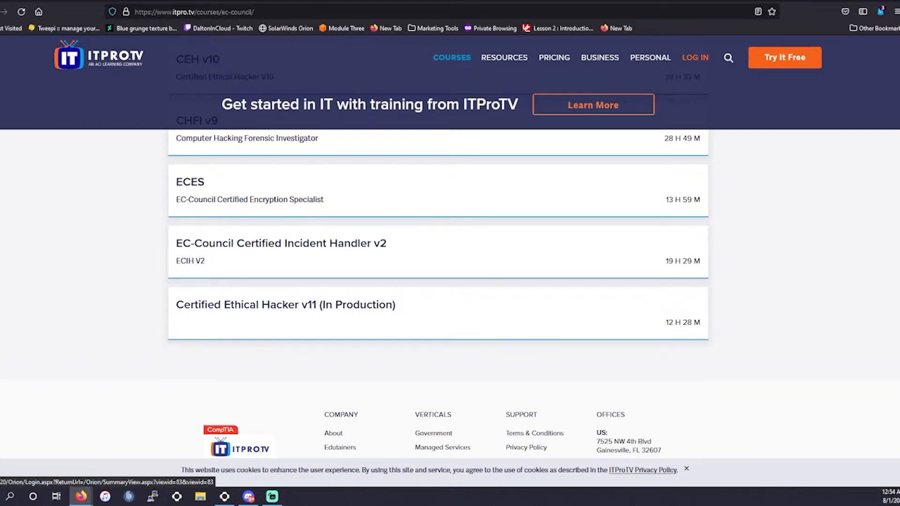
{"action": "mouse_move", "coordinate": [290, 307]}
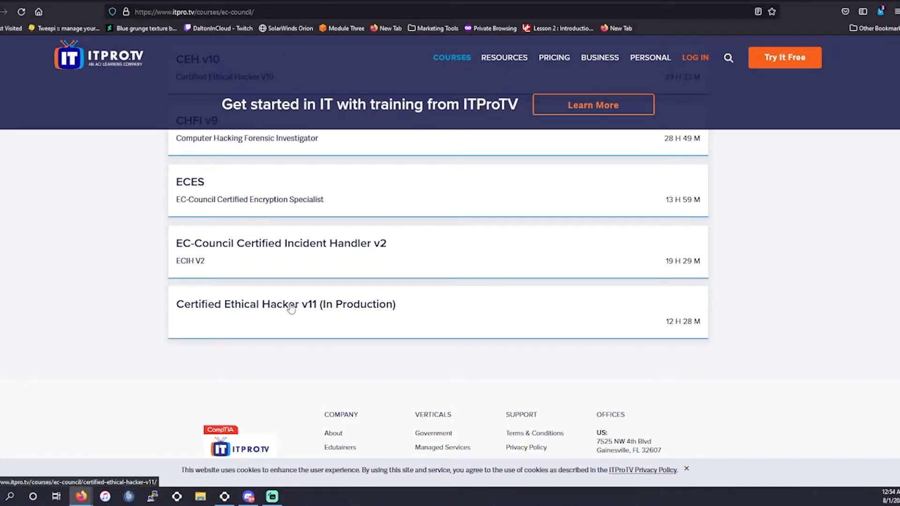
{"action": "mouse_move", "coordinate": [259, 302]}
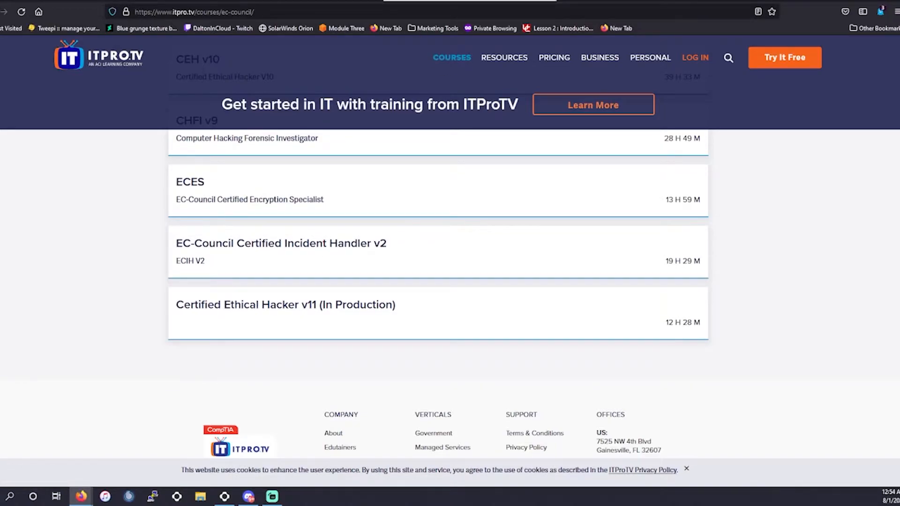
{"action": "scroll", "scroll_direction": "up", "scroll_amount": 3}
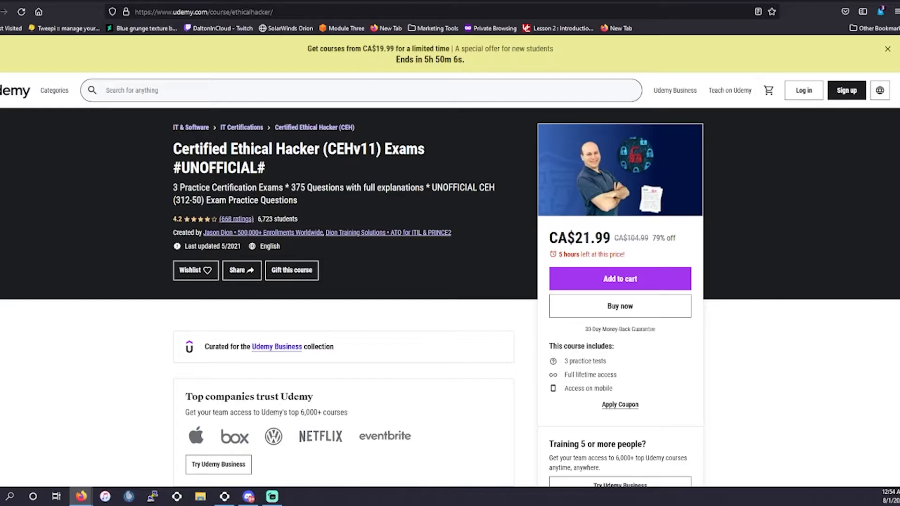
- Highlight the Udemy CEHv11 practice exams description of 375 questions with full explanations
{"action": "double_click", "coordinate": [298, 187]}
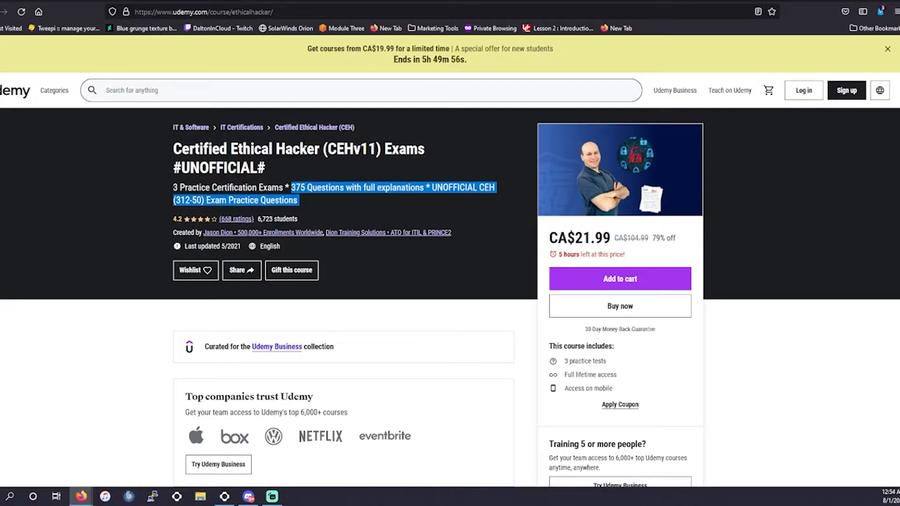
{"action": "mouse_move", "coordinate": [325, 212]}
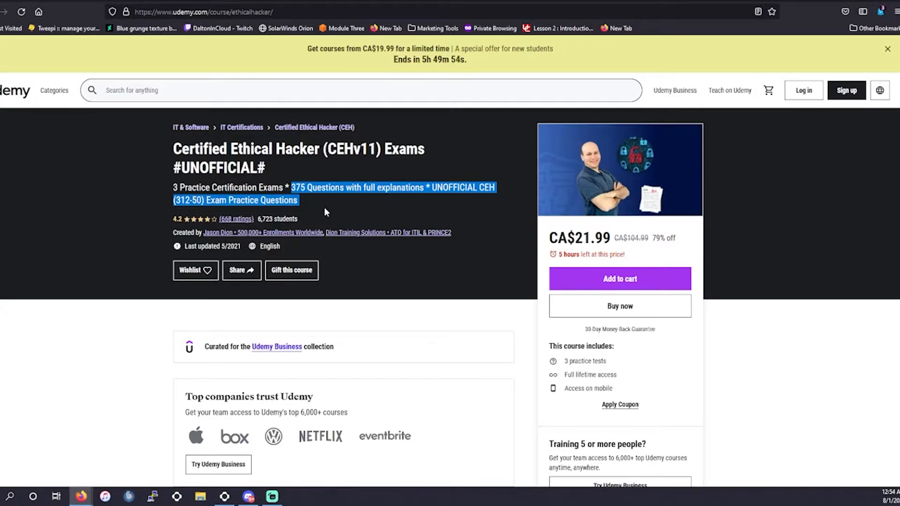
{"action": "mouse_move", "coordinate": [284, 167]}
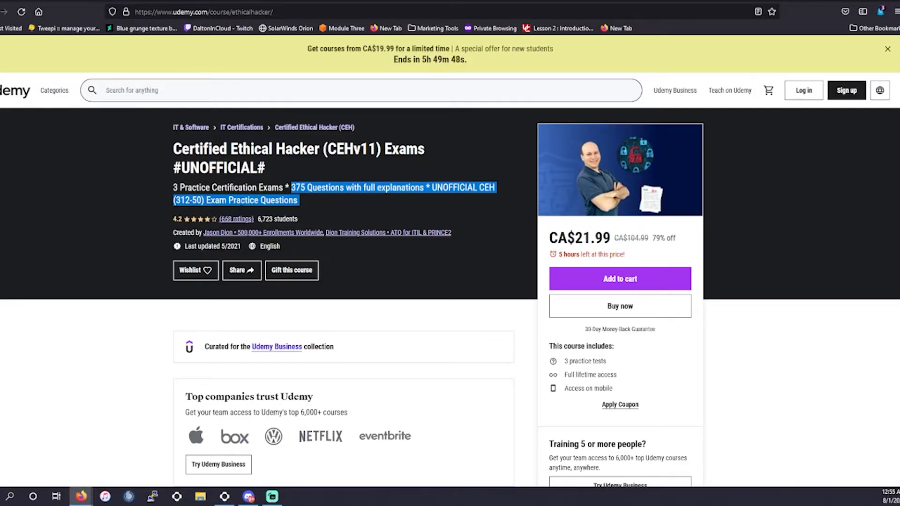
{"action": "mouse_move", "coordinate": [201, 183]}
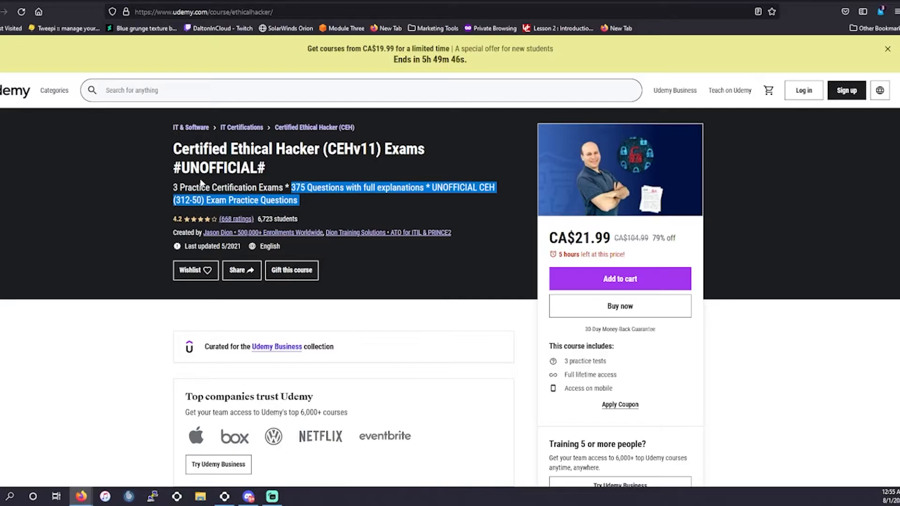
{"action": "mouse_move", "coordinate": [304, 210]}
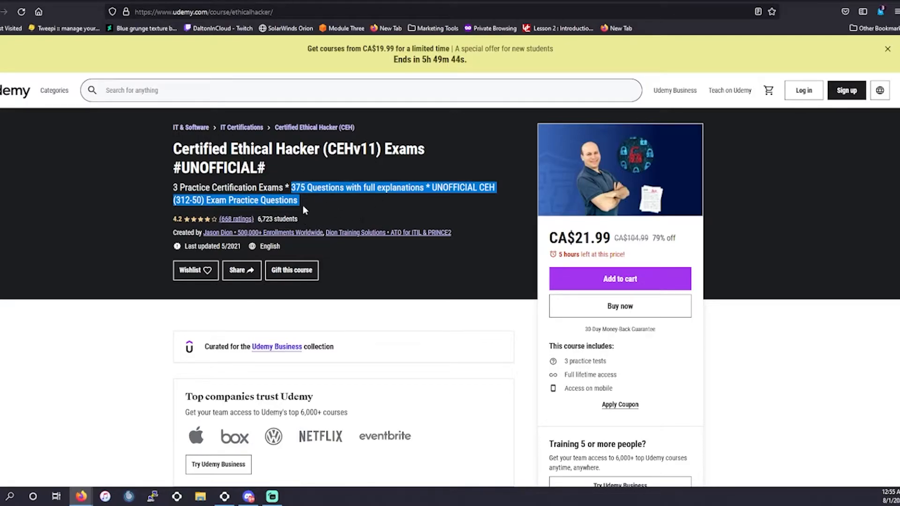
{"action": "mouse_move", "coordinate": [332, 231]}
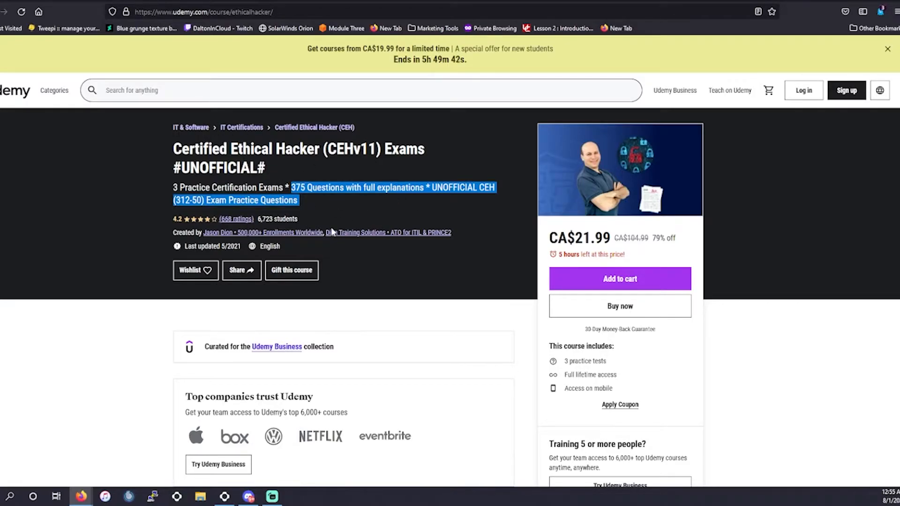
{"action": "mouse_move", "coordinate": [217, 213]}
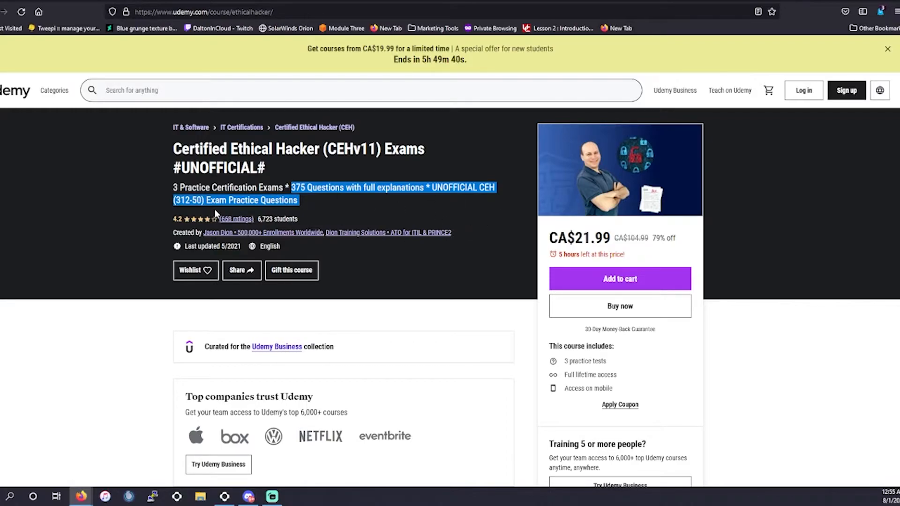
{"action": "mouse_move", "coordinate": [225, 236]}
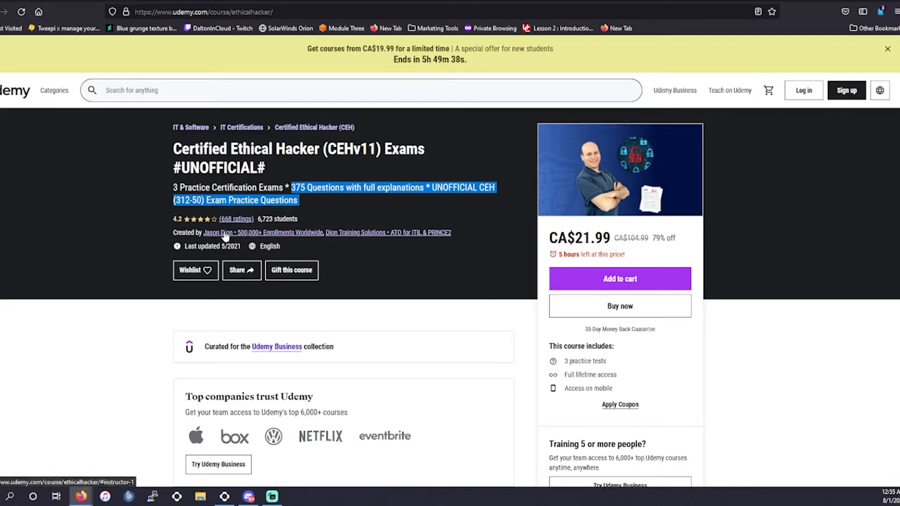
{"action": "scroll", "scroll_direction": "down", "scroll_amount": 3}
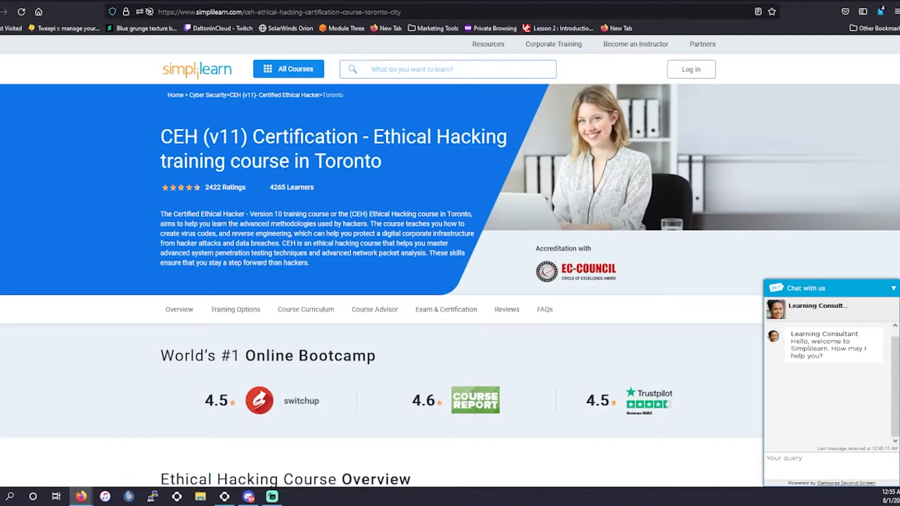
{"action": "mouse_move", "coordinate": [819, 238]}
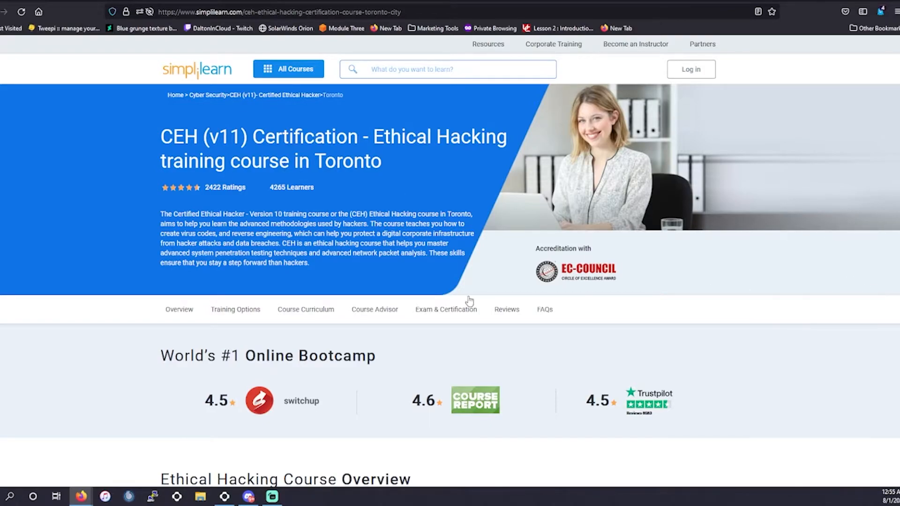
{"action": "mouse_move", "coordinate": [395, 284]}
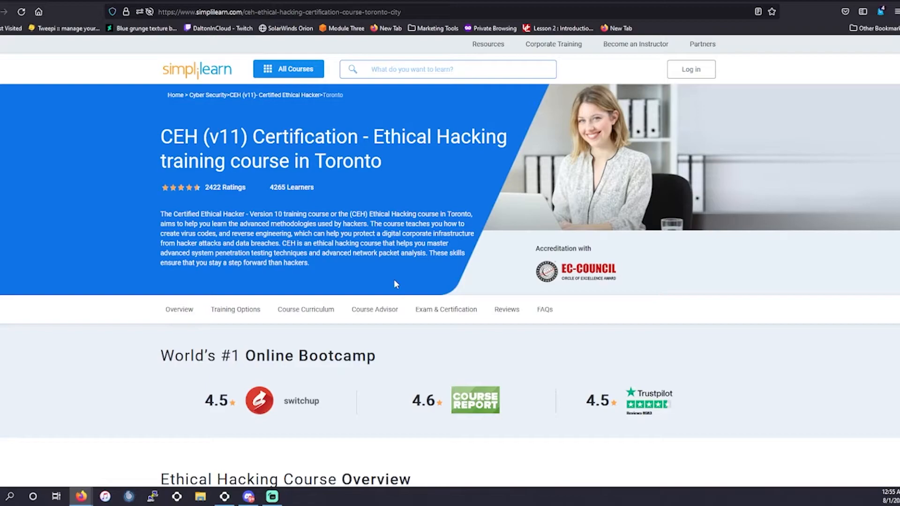
{"action": "mouse_move", "coordinate": [390, 281]}
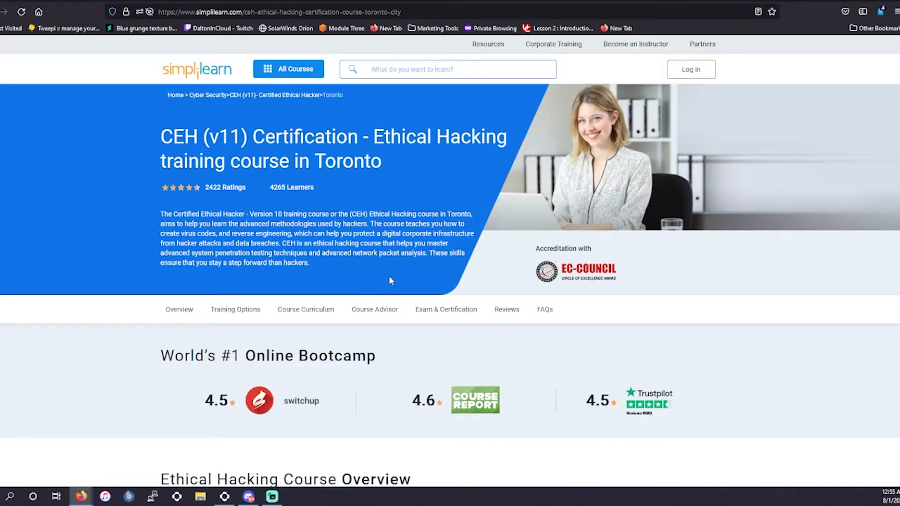
{"action": "mouse_move", "coordinate": [211, 191]}
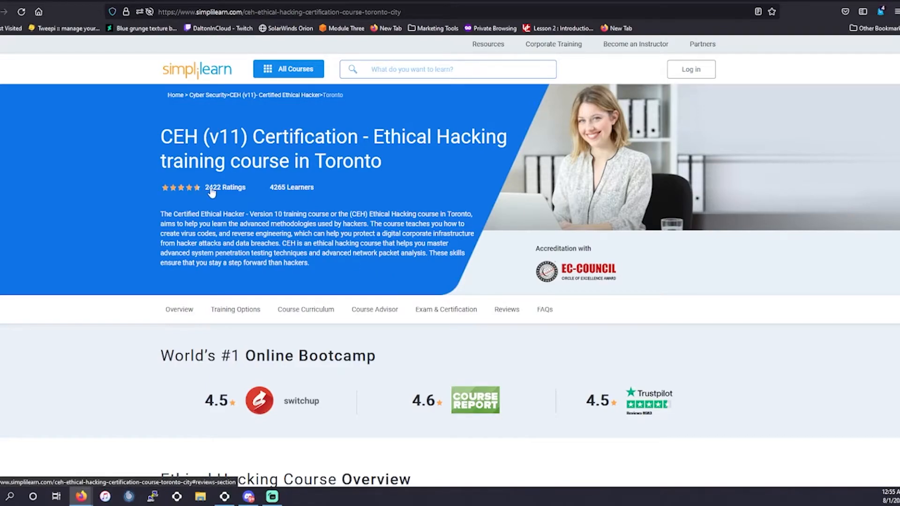
{"action": "mouse_move", "coordinate": [195, 190]}
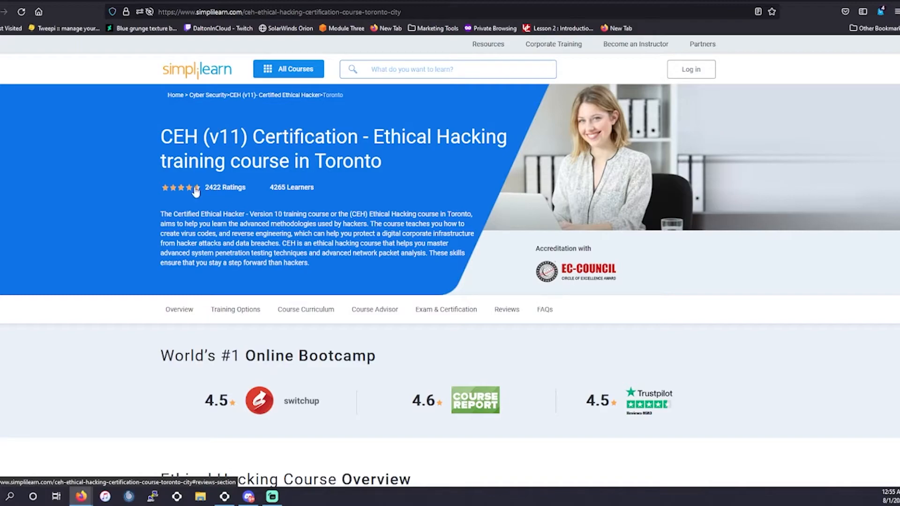
{"action": "mouse_move", "coordinate": [201, 191]}
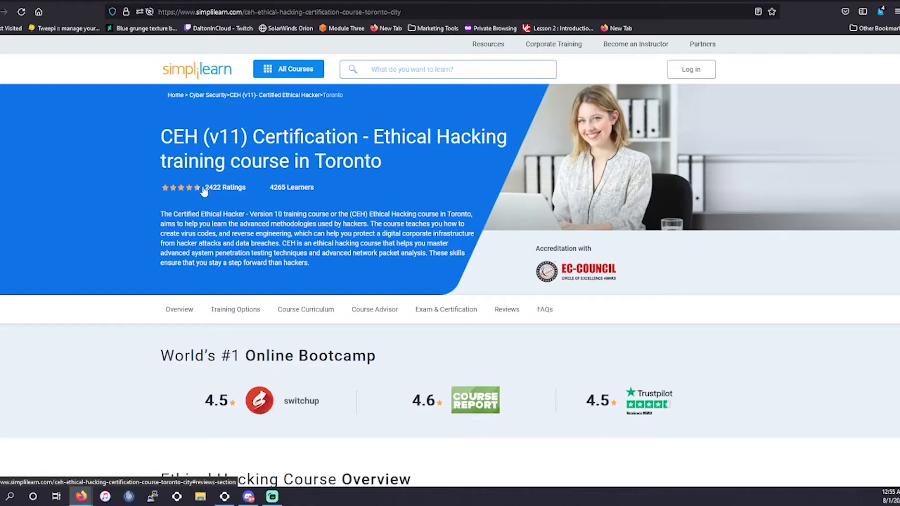
{"action": "mouse_move", "coordinate": [244, 186]}
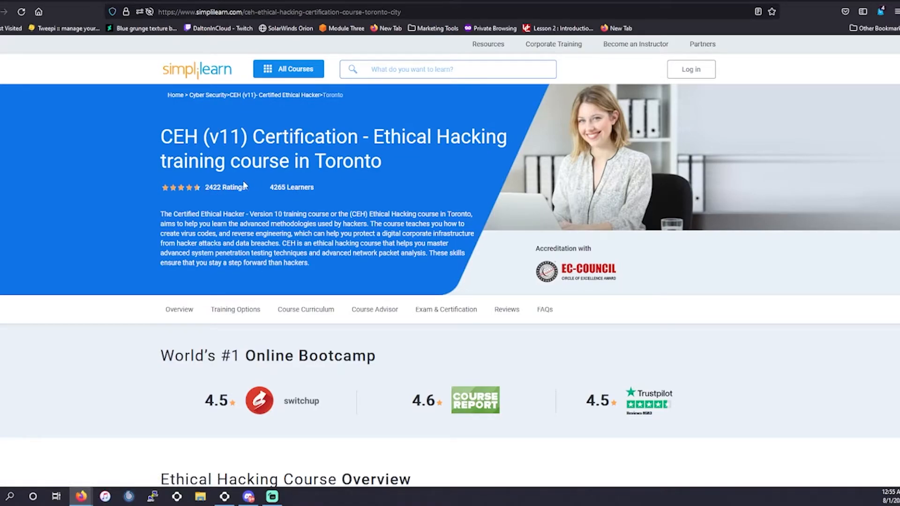
{"action": "mouse_move", "coordinate": [207, 192]}
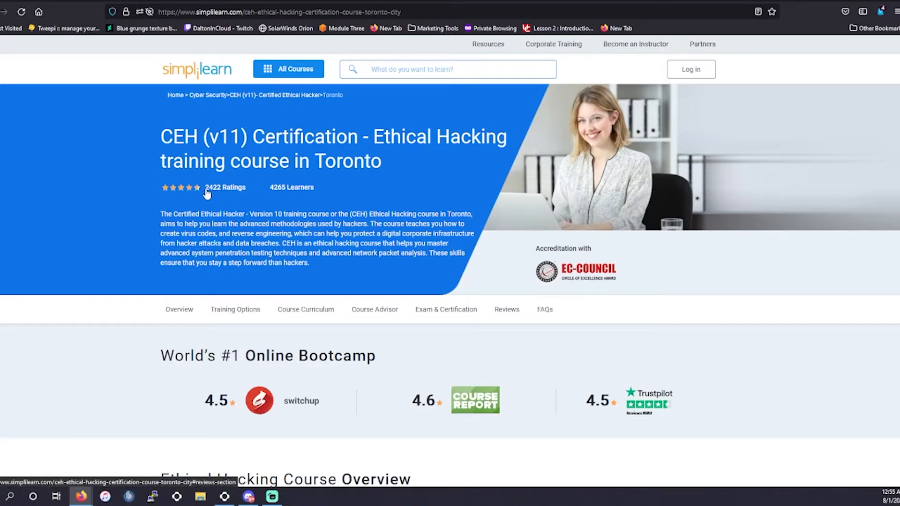
{"action": "mouse_move", "coordinate": [208, 184]}
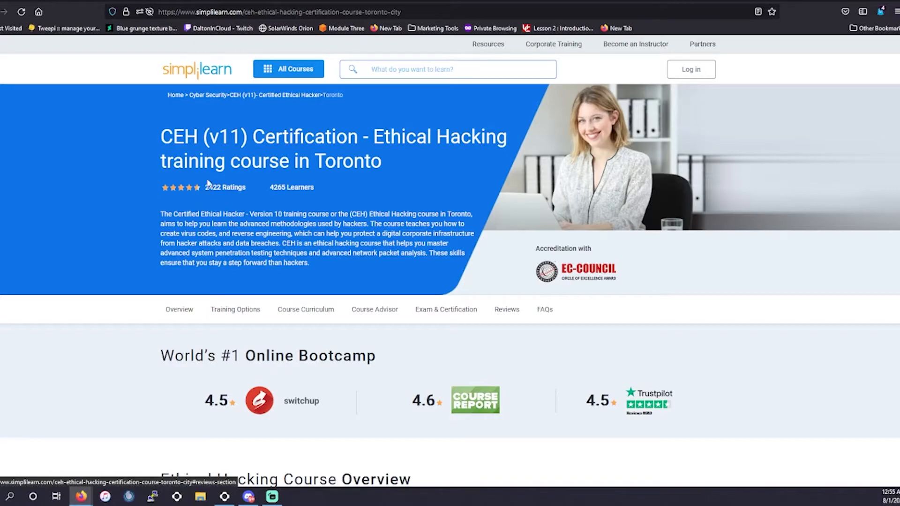
{"action": "mouse_move", "coordinate": [155, 136]}
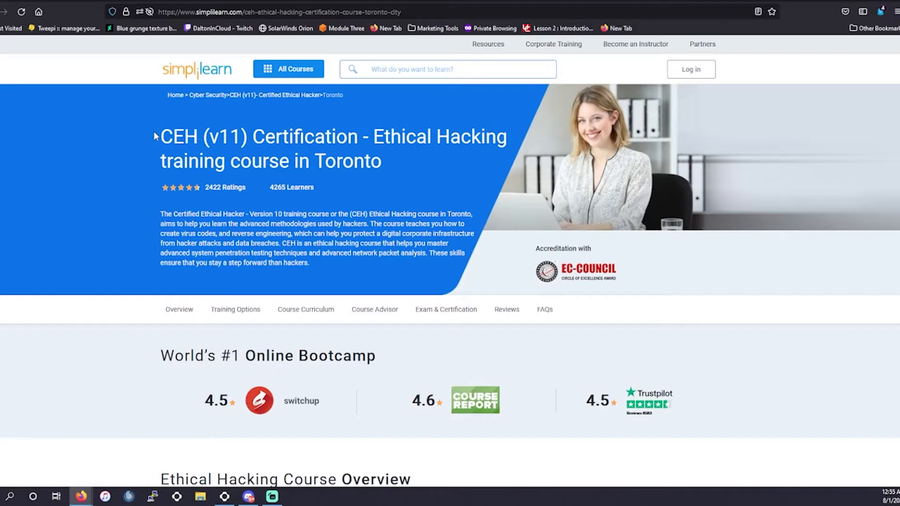
{"action": "mouse_move", "coordinate": [155, 140]}
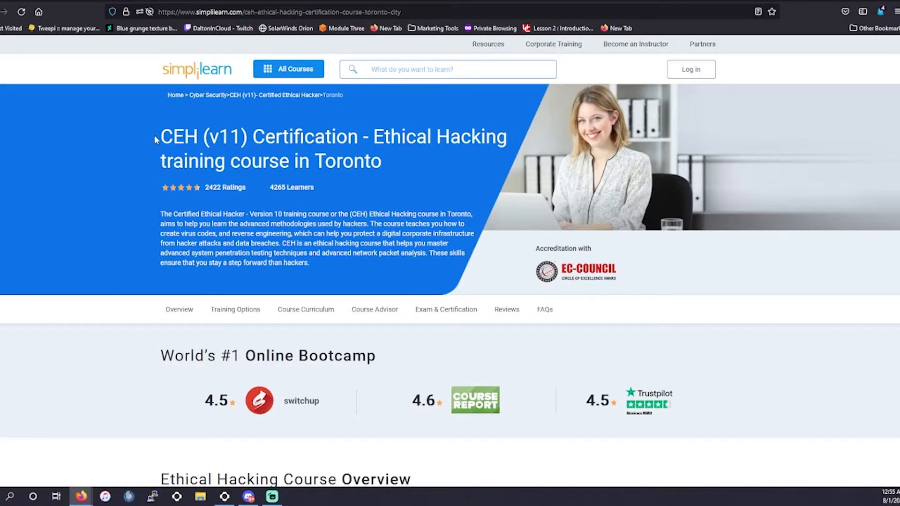
{"action": "mouse_move", "coordinate": [150, 121]}
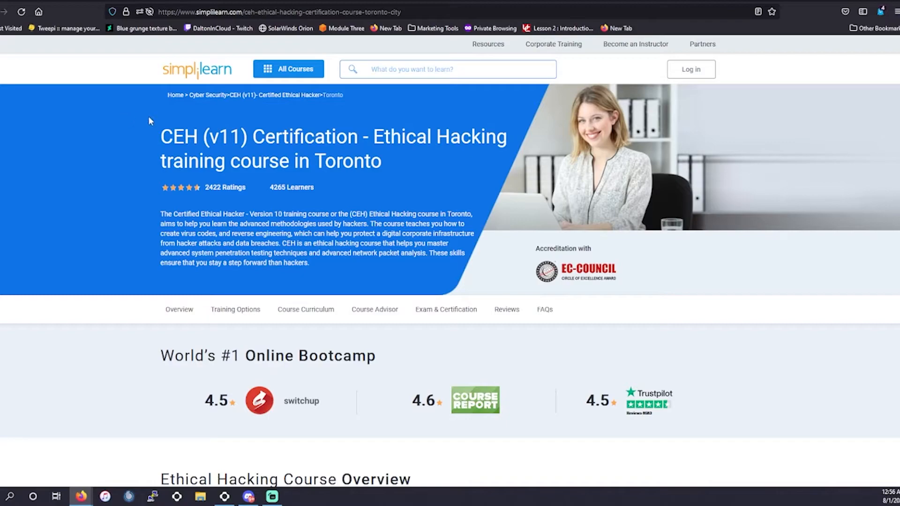
{"action": "mouse_move", "coordinate": [271, 123]}
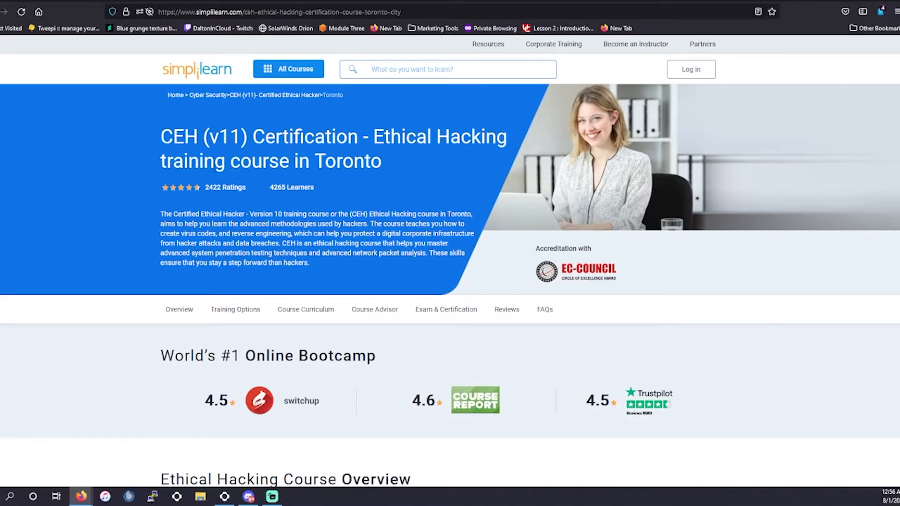
{"action": "mouse_move", "coordinate": [337, 232]}
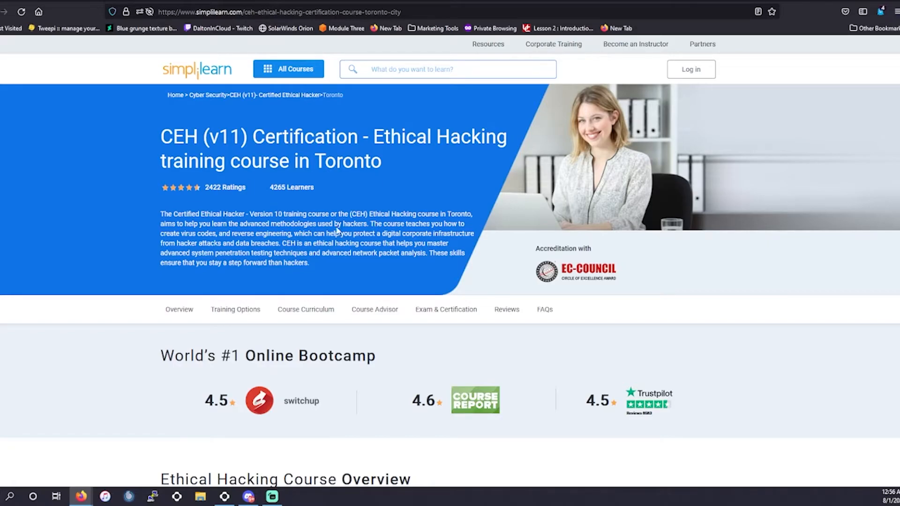
- Scroll the Simplilearn CEH (v11) Toronto page to Training Options and the C$2,899 bootcamp
{"action": "scroll", "scroll_direction": "down", "scroll_amount": 3}
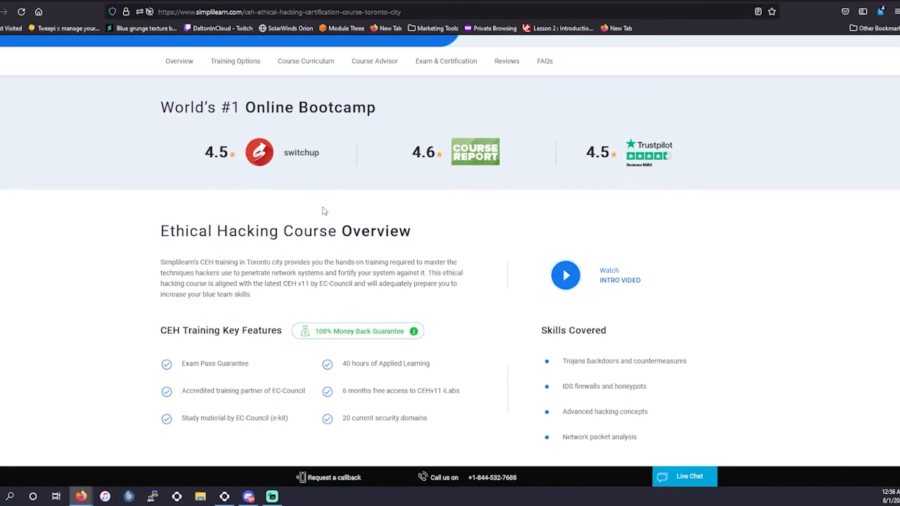
{"action": "scroll", "scroll_direction": "up", "scroll_amount": 3}
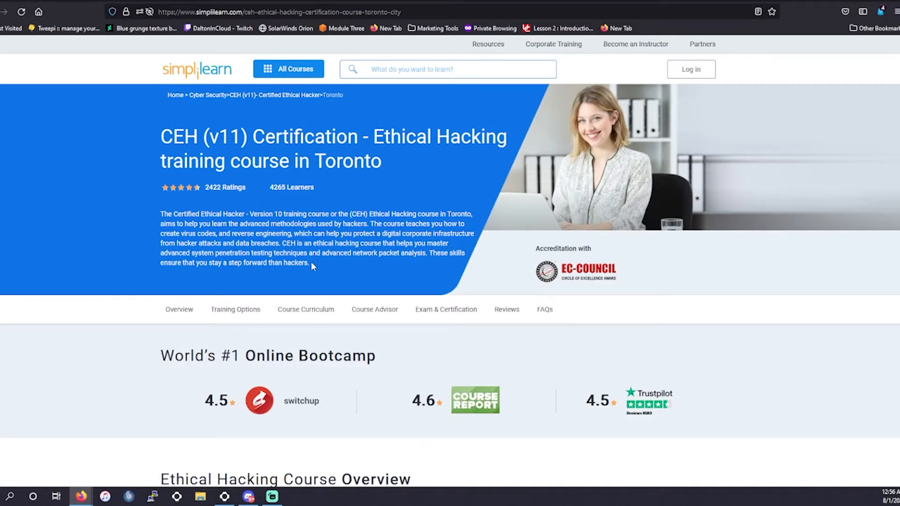
{"action": "scroll", "scroll_direction": "down", "scroll_amount": 3}
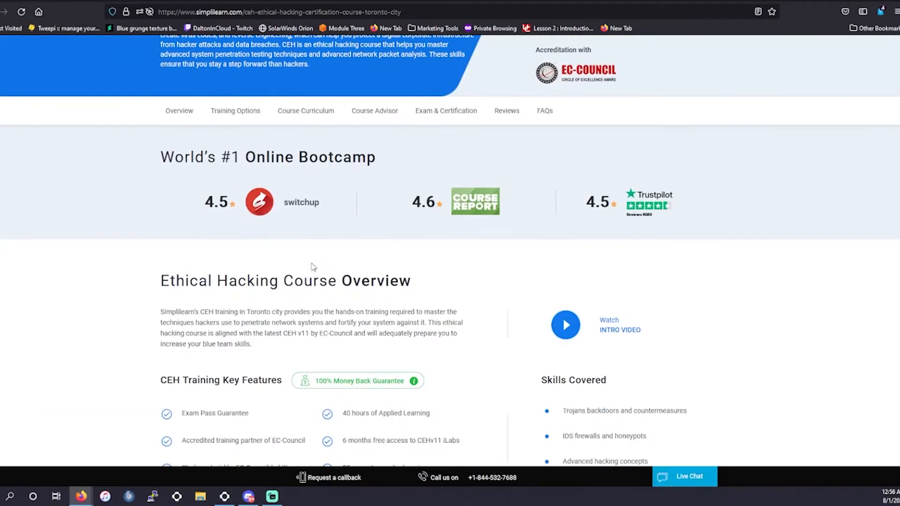
{"action": "scroll", "scroll_direction": "down", "scroll_amount": 3}
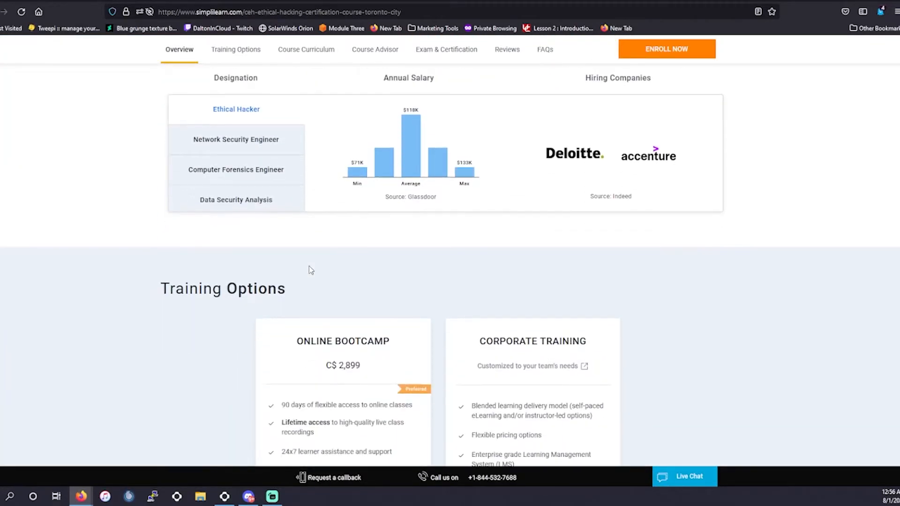
{"action": "scroll", "scroll_direction": "down", "scroll_amount": 3}
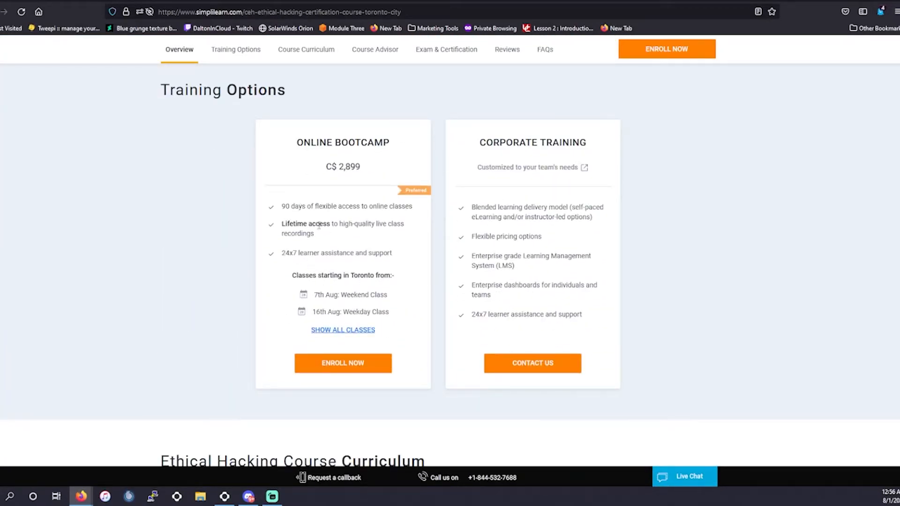
{"action": "scroll", "scroll_direction": "up", "scroll_amount": 3}
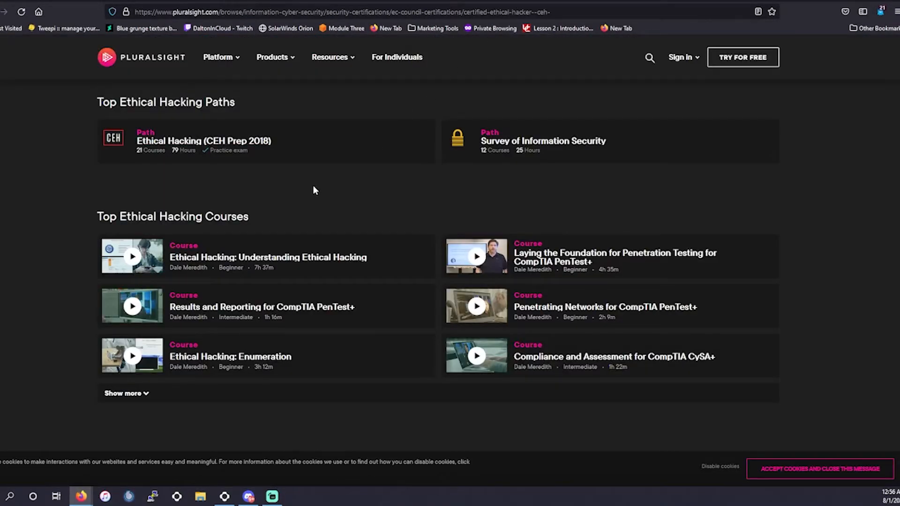
{"action": "mouse_move", "coordinate": [346, 202]}
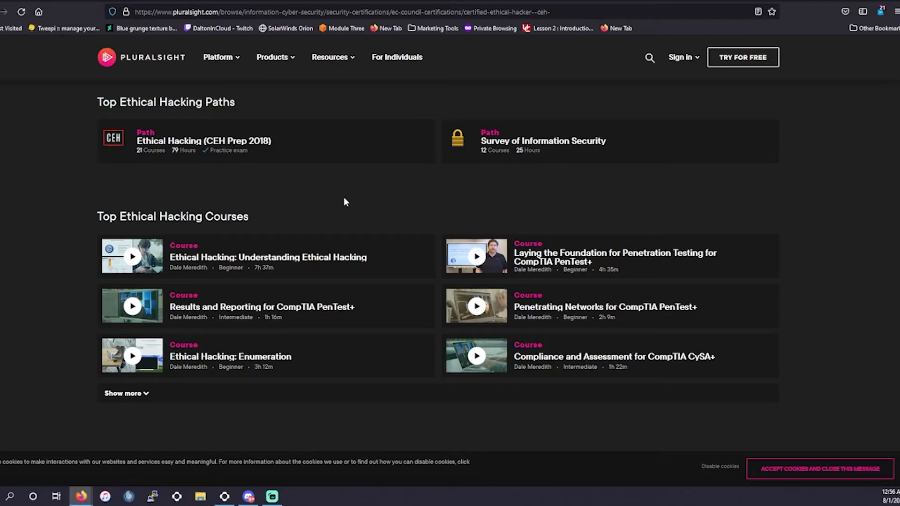
{"action": "scroll", "scroll_direction": "up", "scroll_amount": 3}
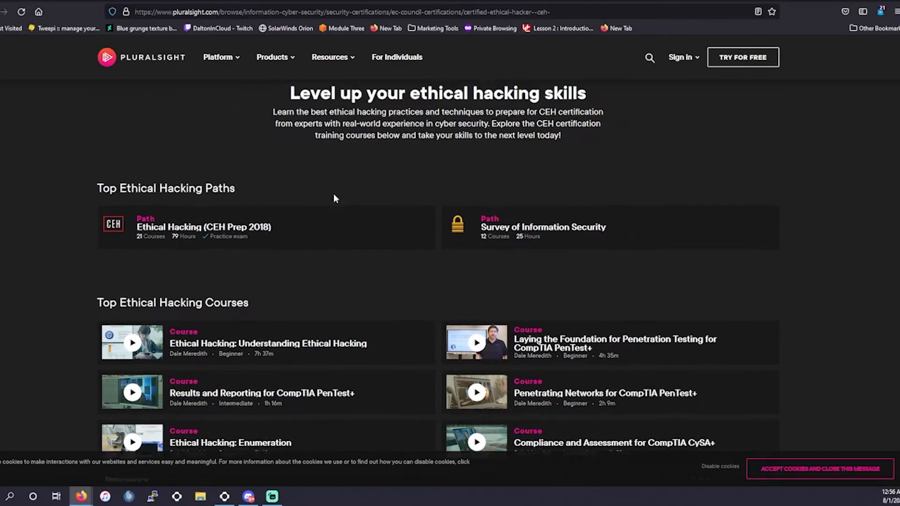
{"action": "scroll", "scroll_direction": "up", "scroll_amount": 3}
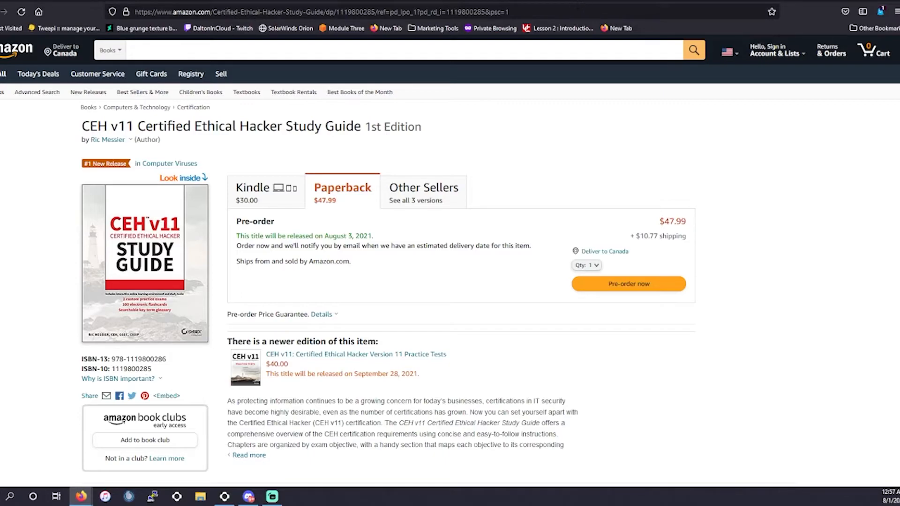
{"action": "mouse_move", "coordinate": [644, 5]}
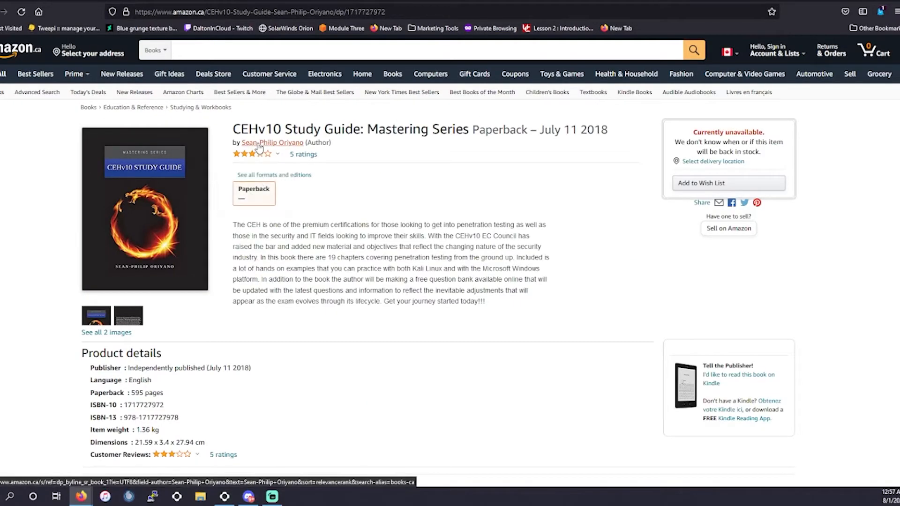
{"action": "mouse_move", "coordinate": [54, 167]}
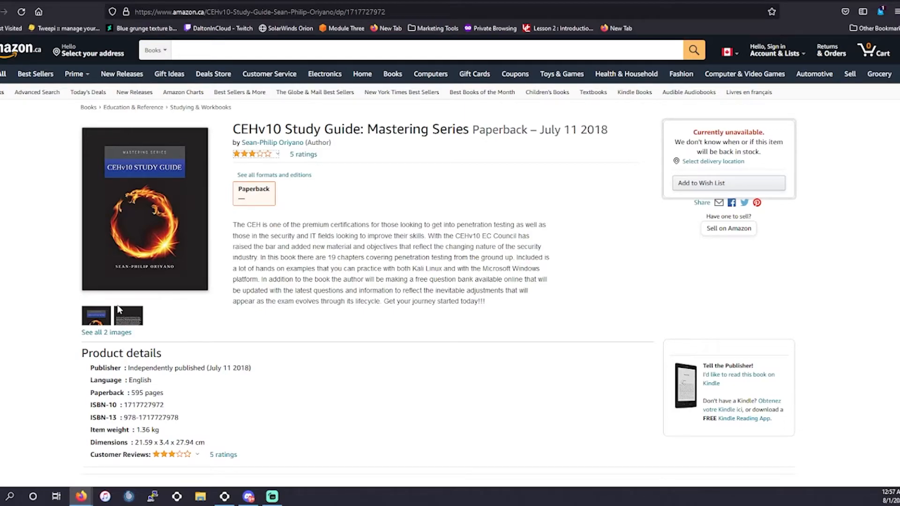
{"action": "mouse_move", "coordinate": [265, 216]}
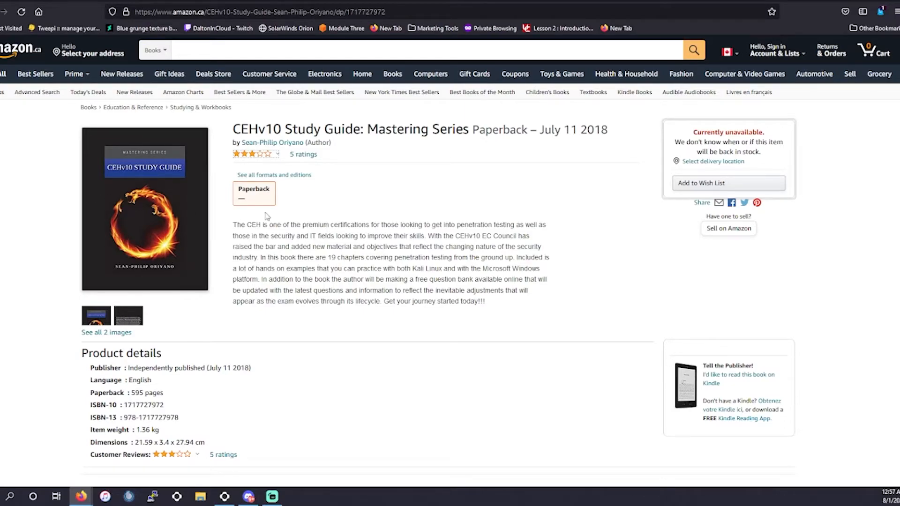
{"action": "mouse_move", "coordinate": [152, 219]}
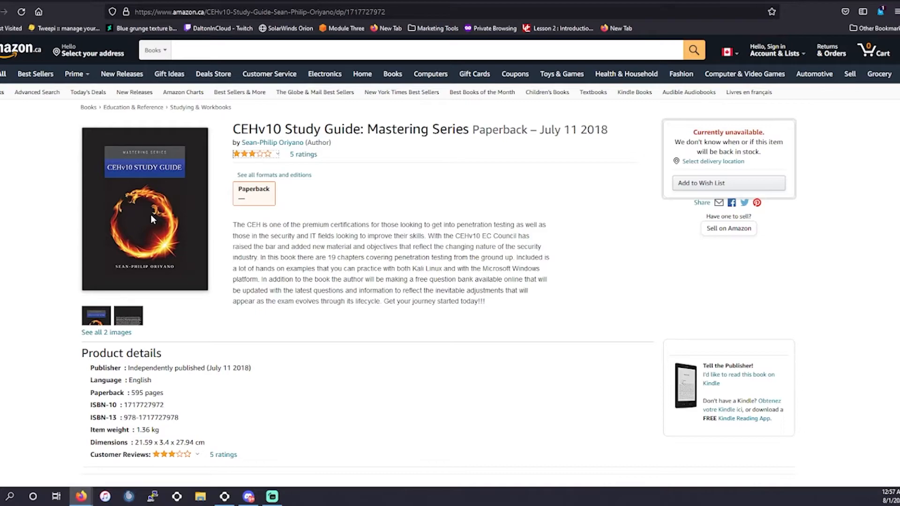
{"action": "mouse_move", "coordinate": [165, 253]}
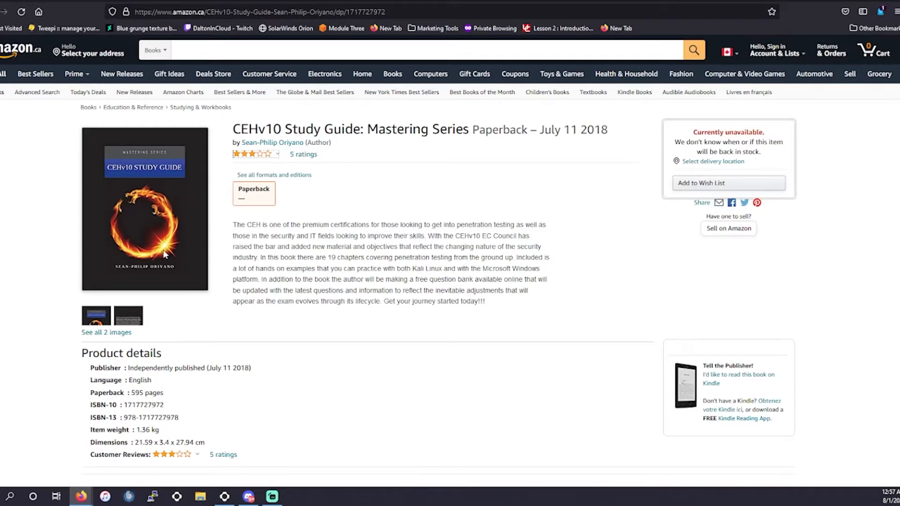
{"action": "mouse_move", "coordinate": [273, 142]}
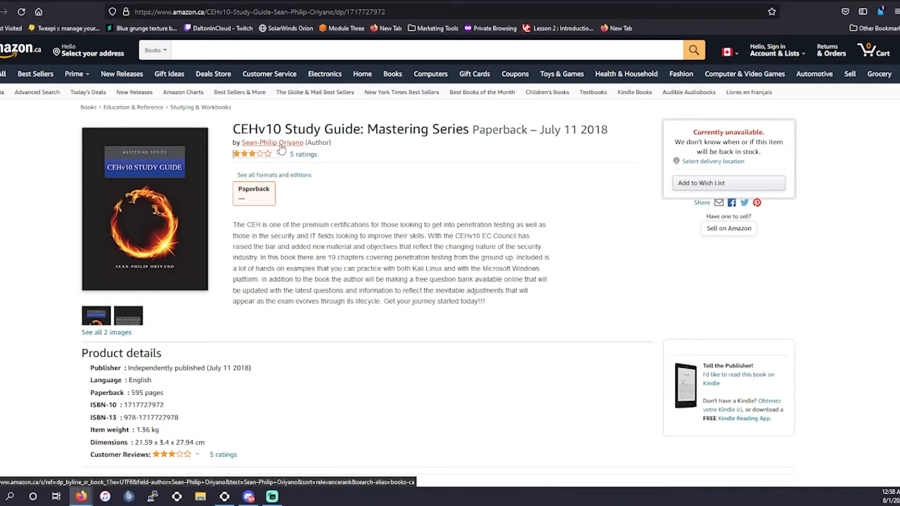
- Open the amazon.ca CEHv10 Study Guide: Mastering Series listing and review its description
{"action": "left_click", "coordinate": [271, 143]}
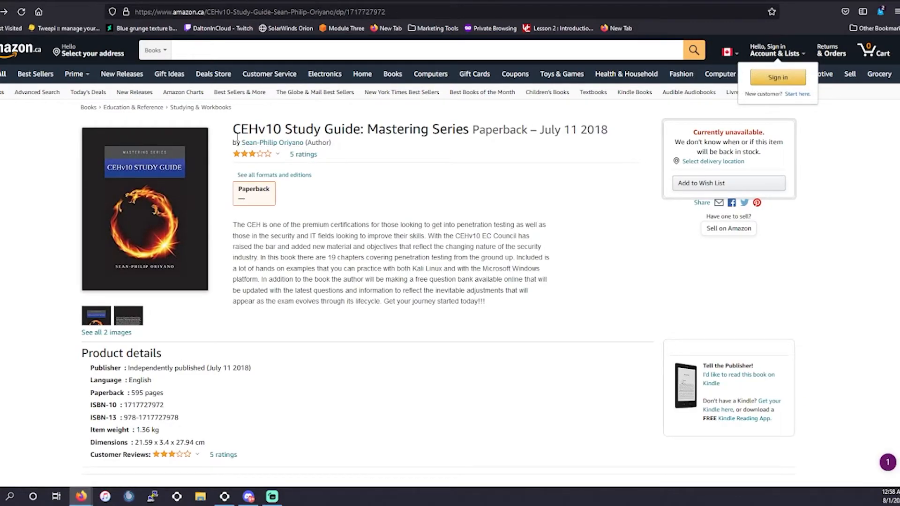
{"action": "mouse_move", "coordinate": [609, 156]}
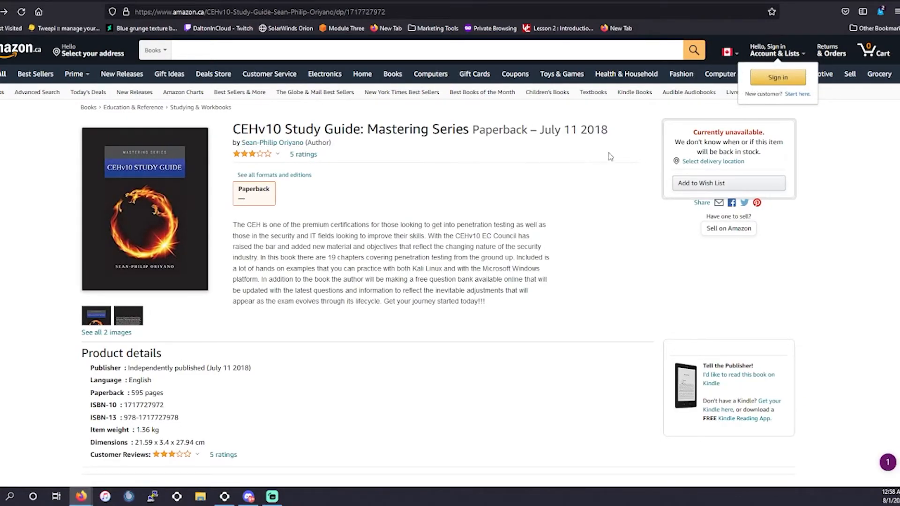
{"action": "mouse_move", "coordinate": [184, 276]}
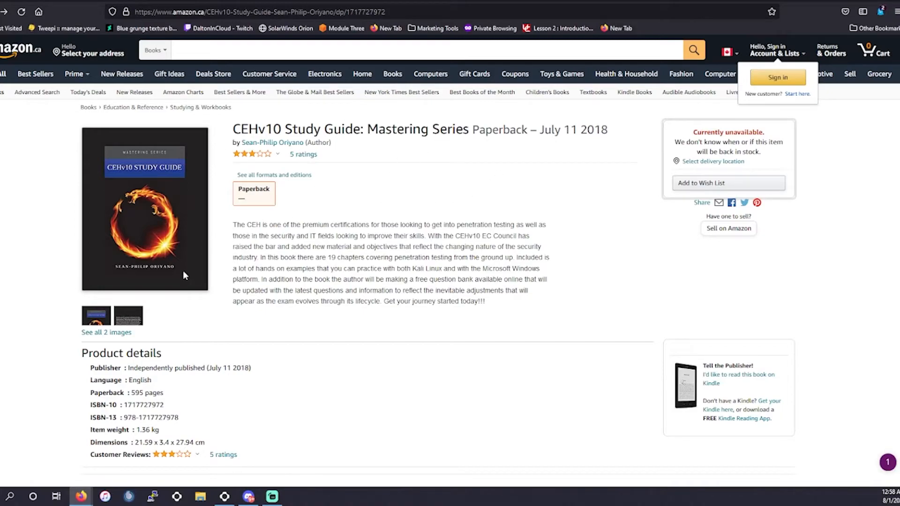
{"action": "mouse_move", "coordinate": [248, 245]}
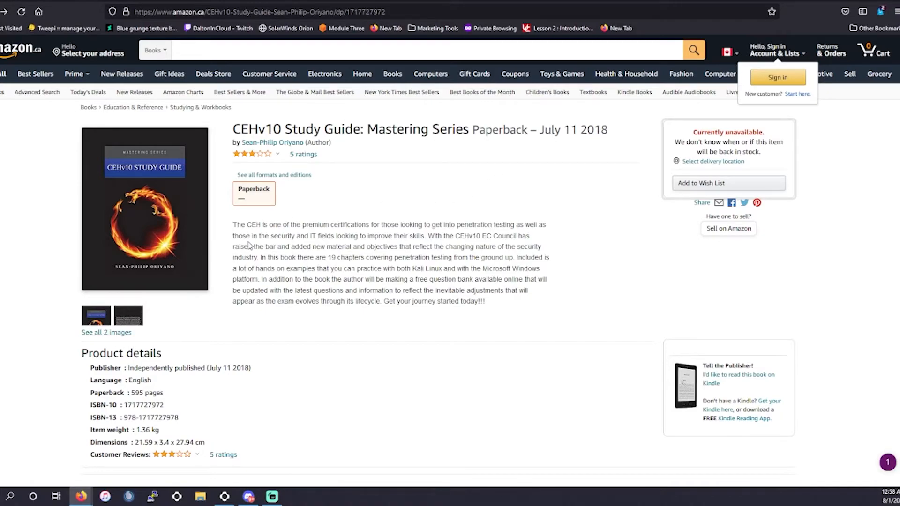
{"action": "mouse_move", "coordinate": [239, 246]}
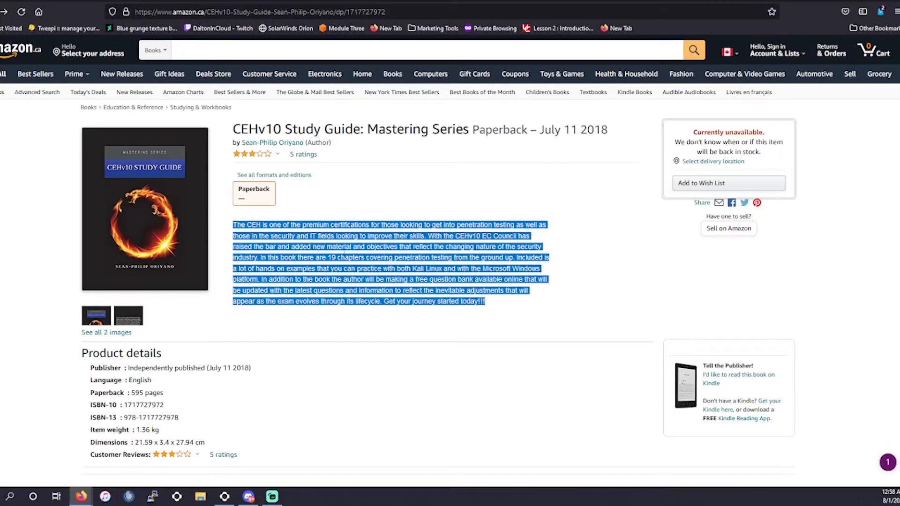
{"action": "scroll", "scroll_direction": "down", "scroll_amount": 3}
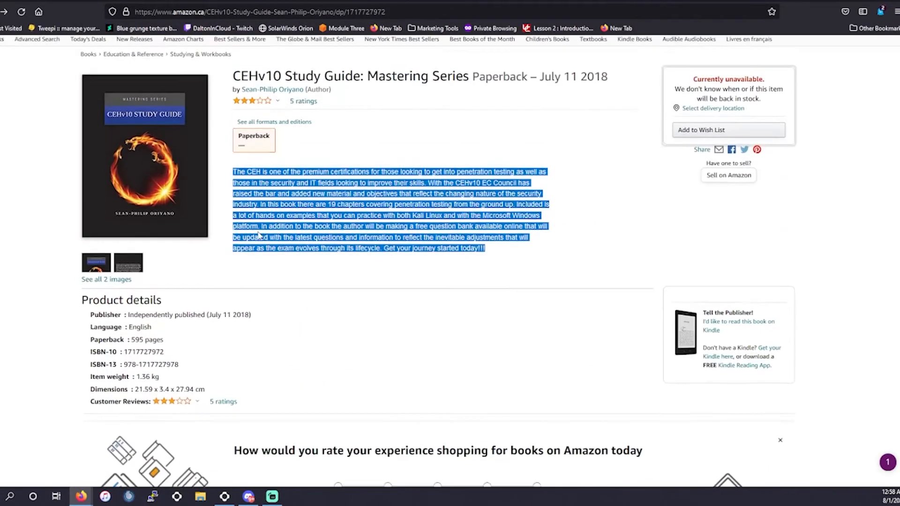
{"action": "scroll", "scroll_direction": "up", "scroll_amount": 3}
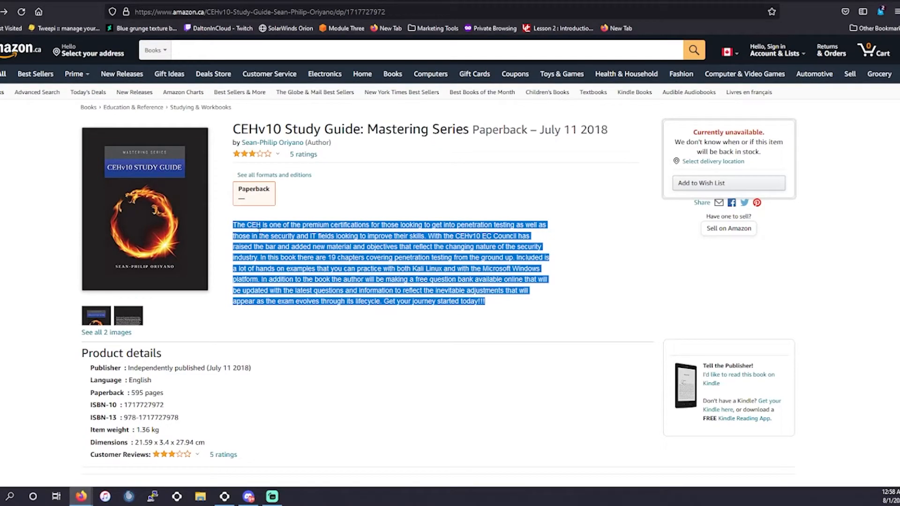
{"action": "mouse_move", "coordinate": [272, 142]}
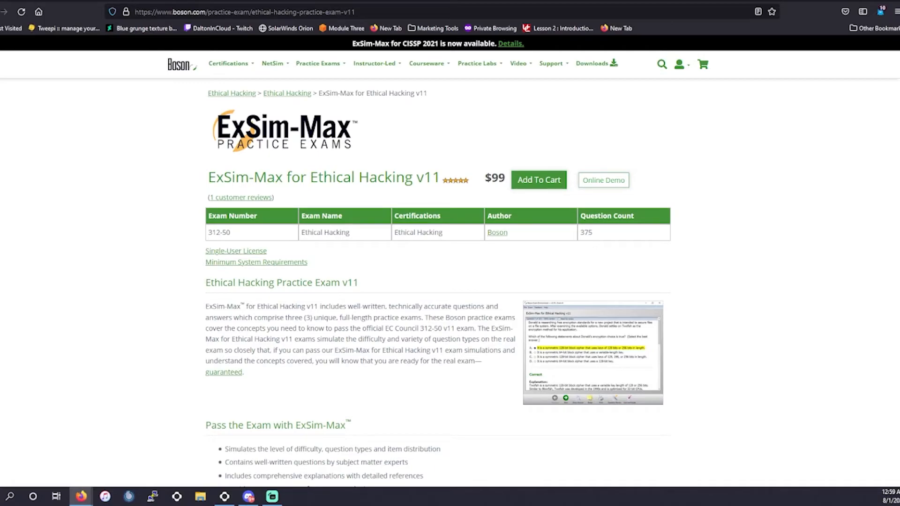
{"action": "mouse_move", "coordinate": [245, 168]}
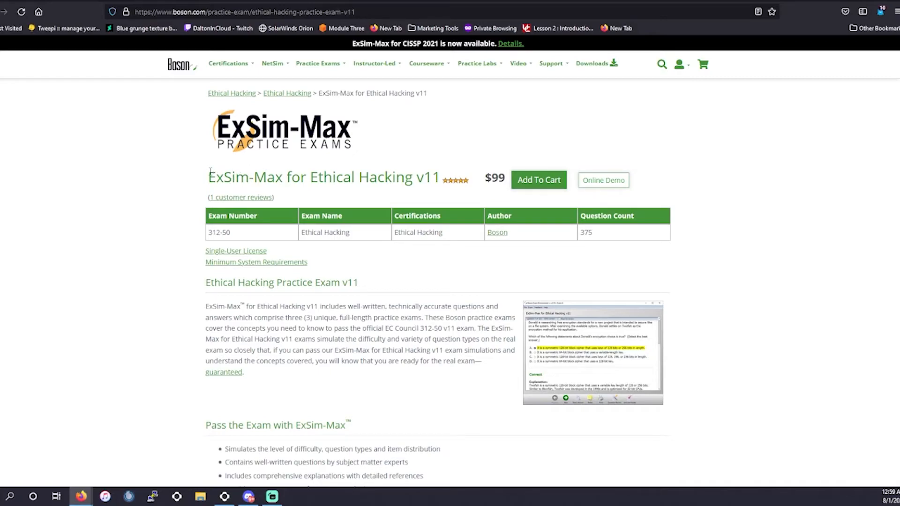
- Highlight the ExSim-Max for Ethical Hacking v11 title, then clear the selection
{"action": "double_click", "coordinate": [228, 177]}
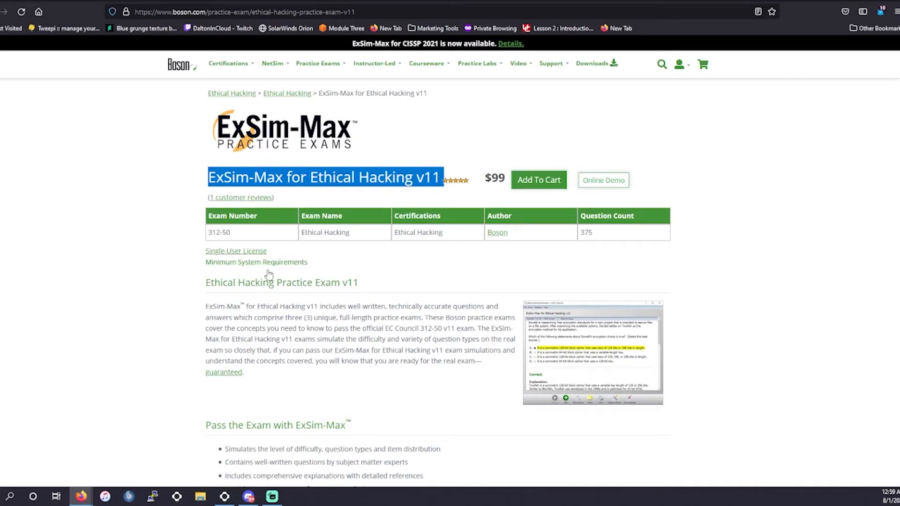
{"action": "mouse_move", "coordinate": [256, 262]}
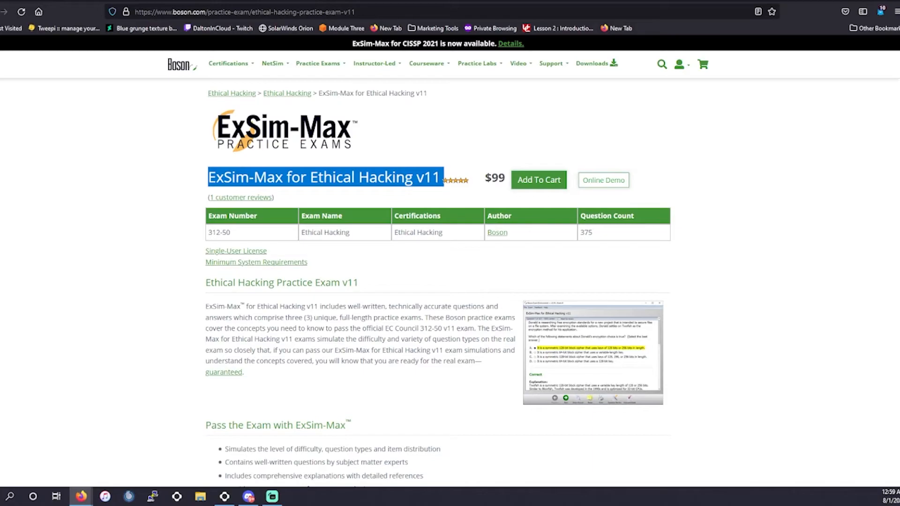
{"action": "mouse_move", "coordinate": [351, 249]}
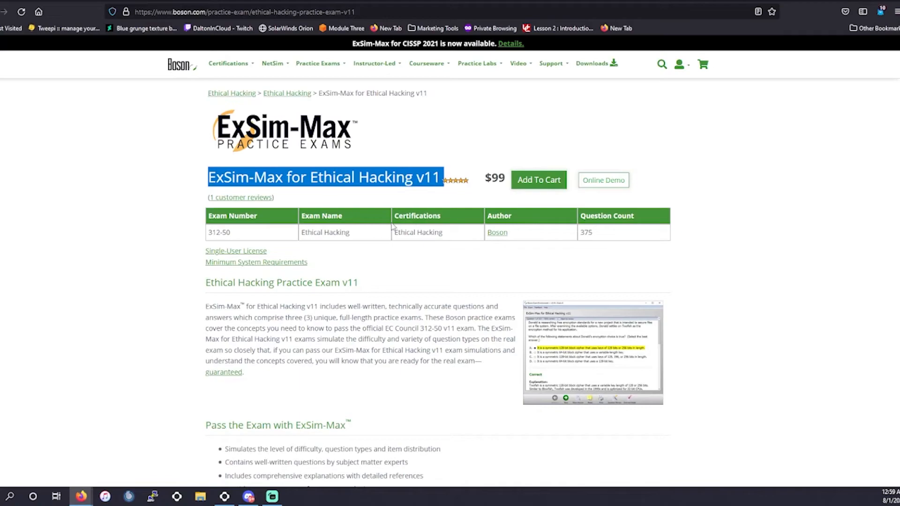
{"action": "mouse_move", "coordinate": [346, 273]}
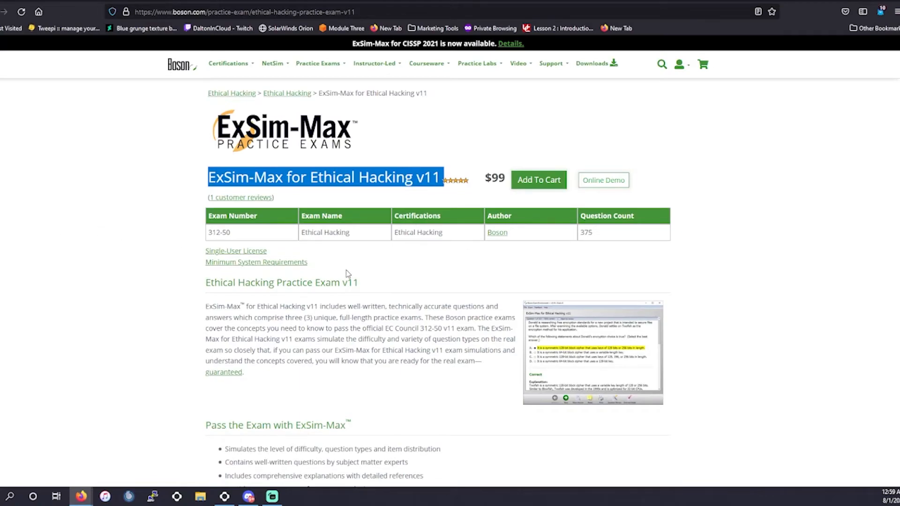
{"action": "mouse_move", "coordinate": [315, 206]}
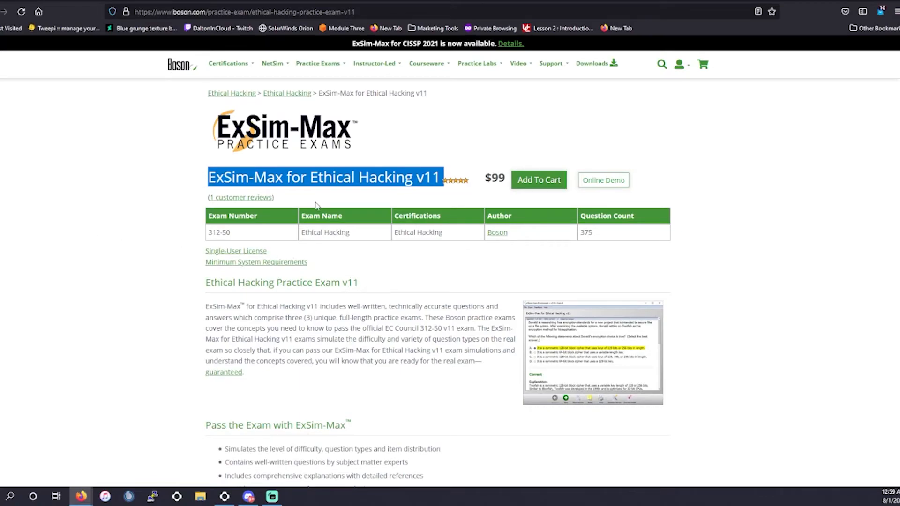
{"action": "mouse_move", "coordinate": [286, 93]}
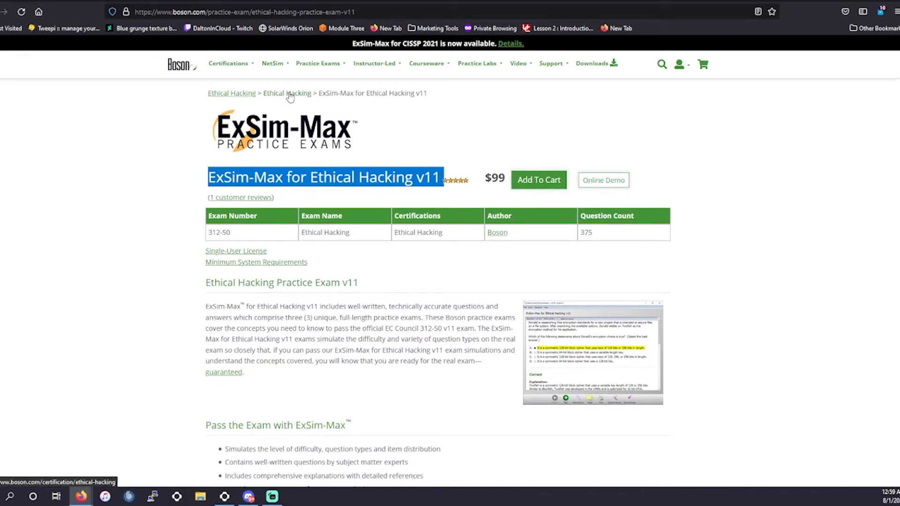
{"action": "left_click", "coordinate": [277, 63]}
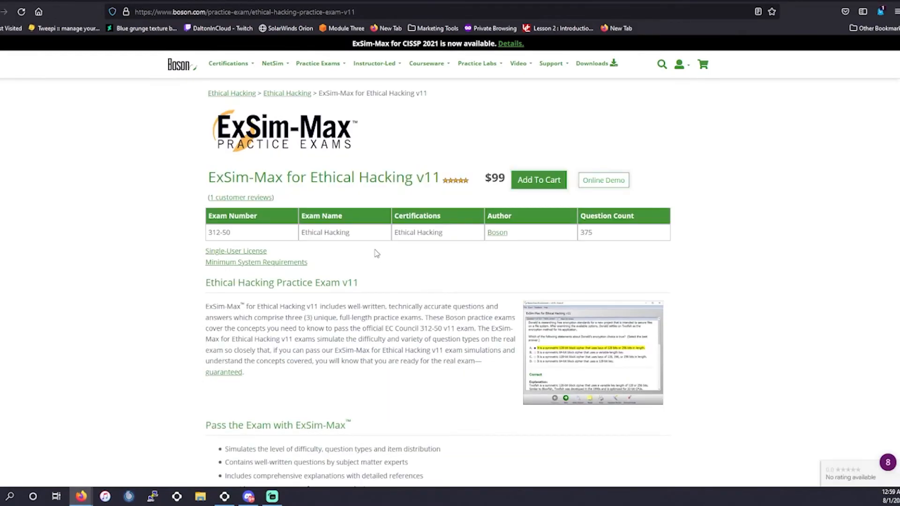
{"action": "mouse_move", "coordinate": [398, 178]}
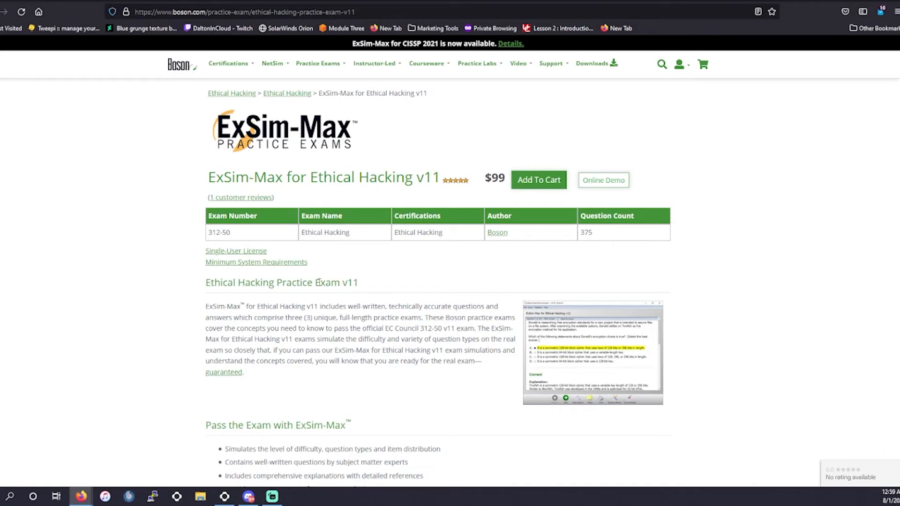
{"action": "mouse_move", "coordinate": [193, 131]}
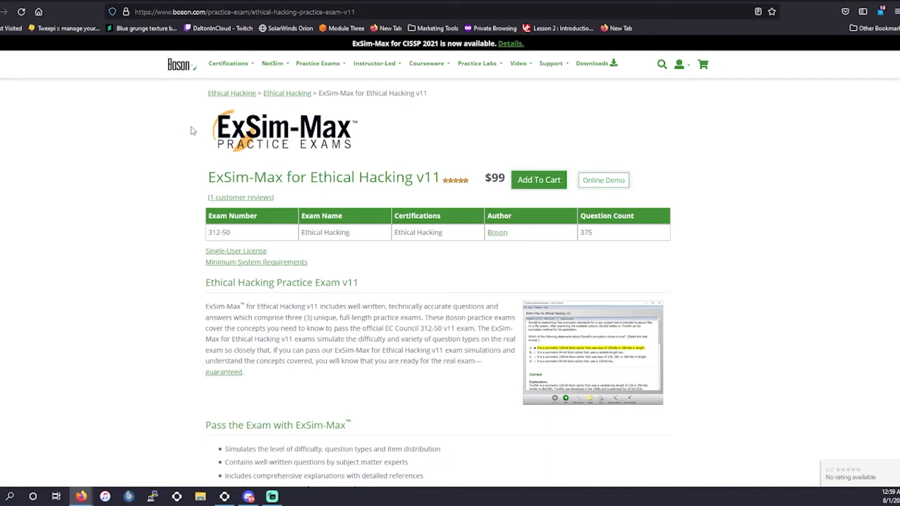